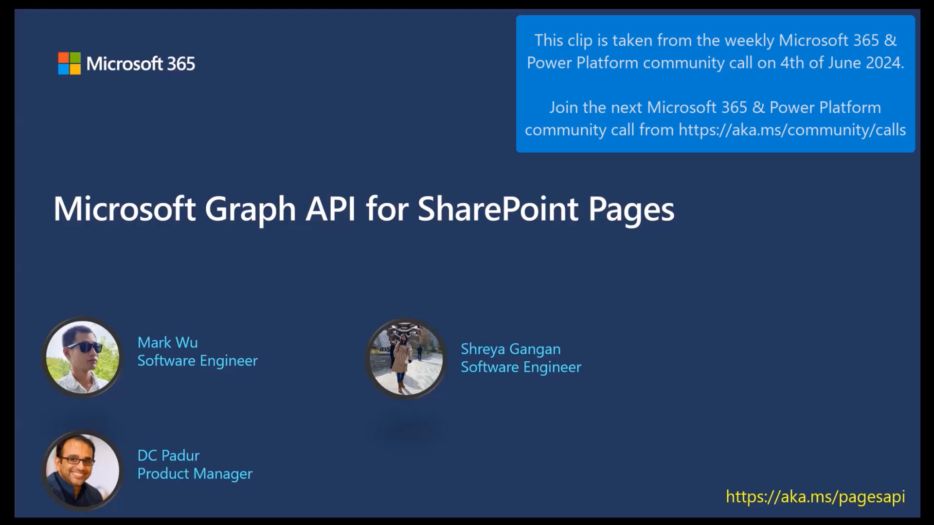
Advance the slideshow to the 'Graph v1.0 Pages API is now GA' slide.
key(Right)
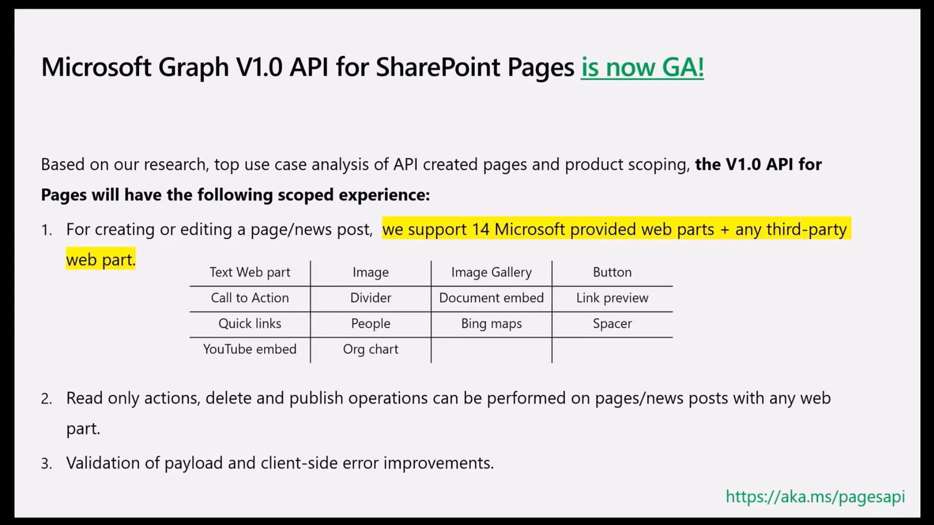
Advance past the remaining slides to reveal SharePoint Site Pages beside Graph Explorer.
key(Right)
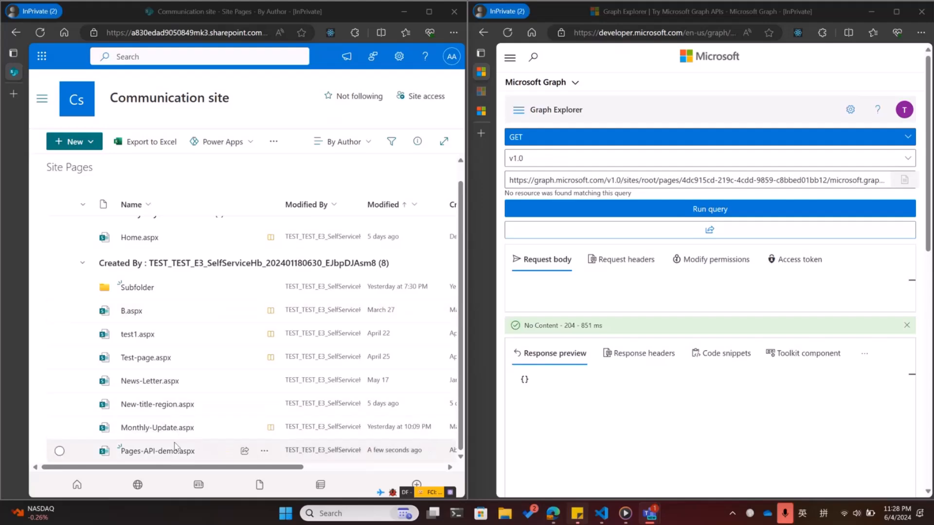
View Pages-API-demo.aspx in SharePoint and GET it as microsoft.graph.sitePage, returning 200 with page details.
click(156, 451)
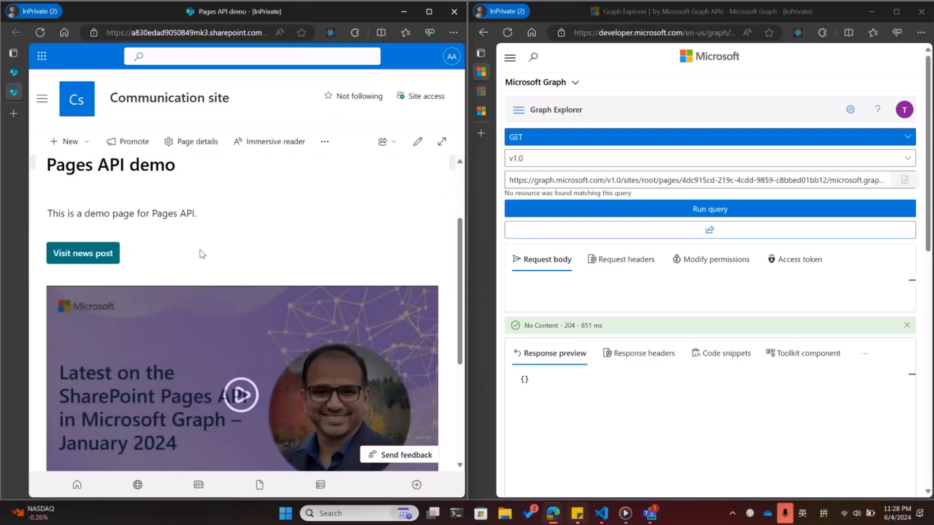
scroll(down, 3)
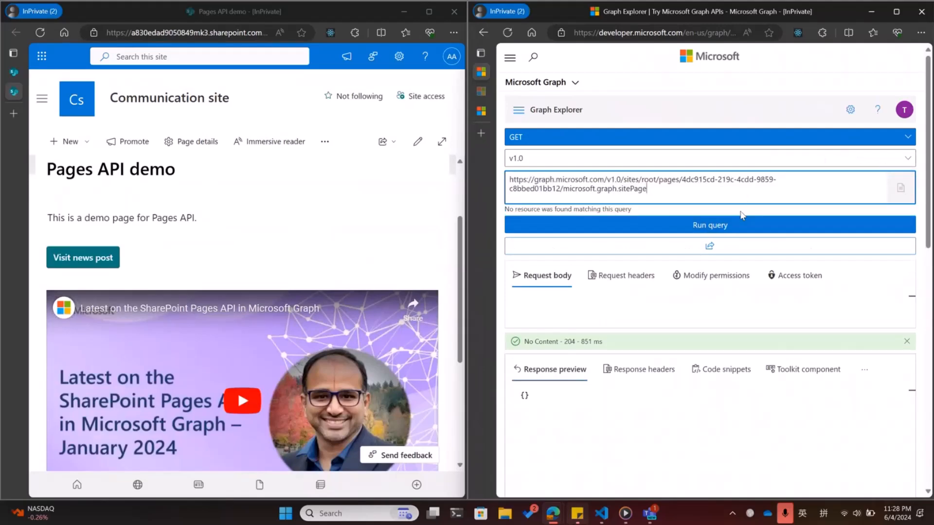
click(708, 225)
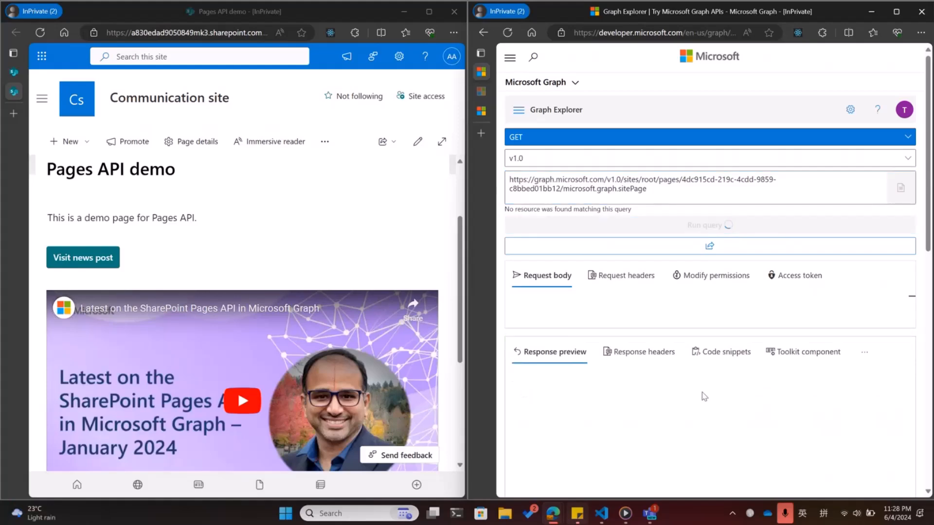
click(709, 225)
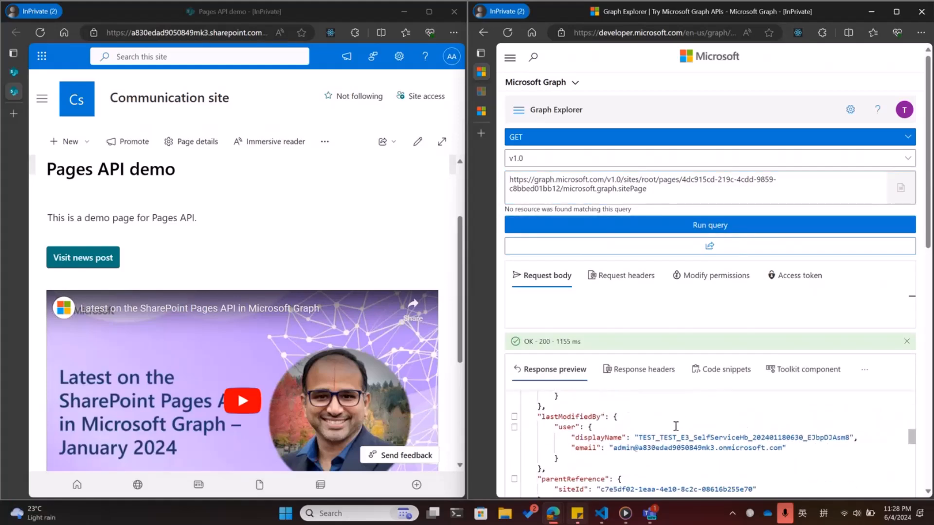
scroll(down, 3)
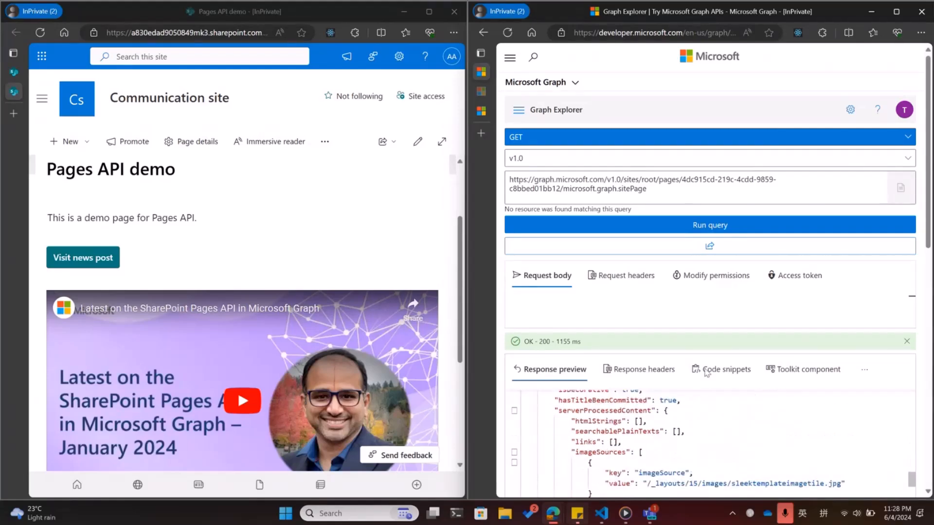
Add ?$expand=canvasLayout to the page request and run it, returning horizontal sections and columns.
click(709, 187)
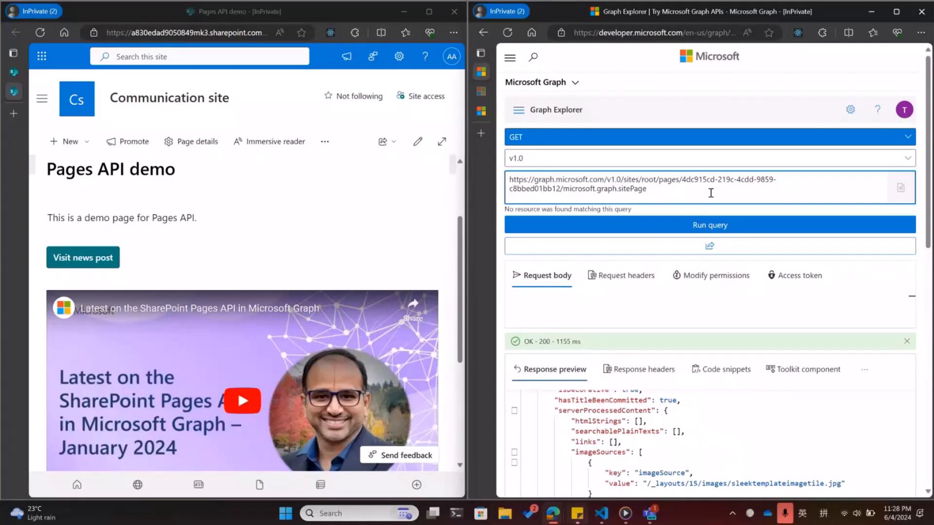
text(?$expand=)
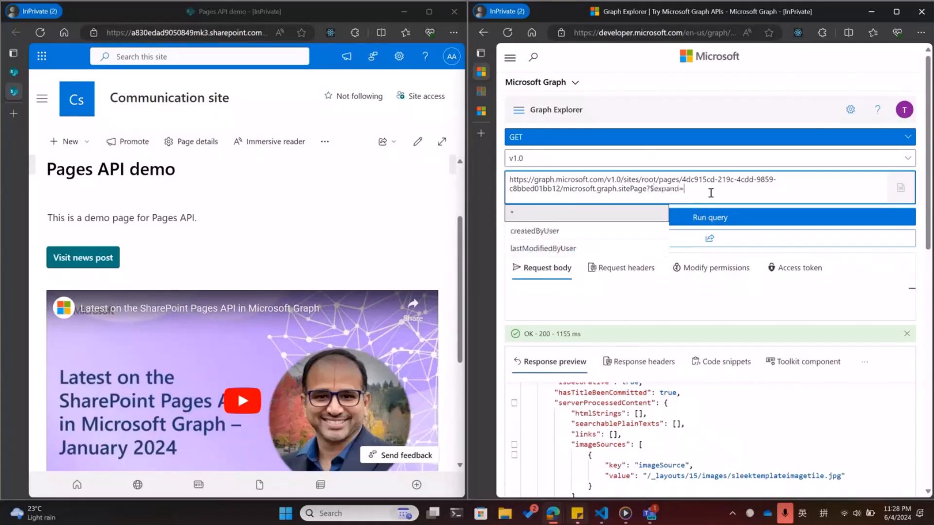
text(canvas)
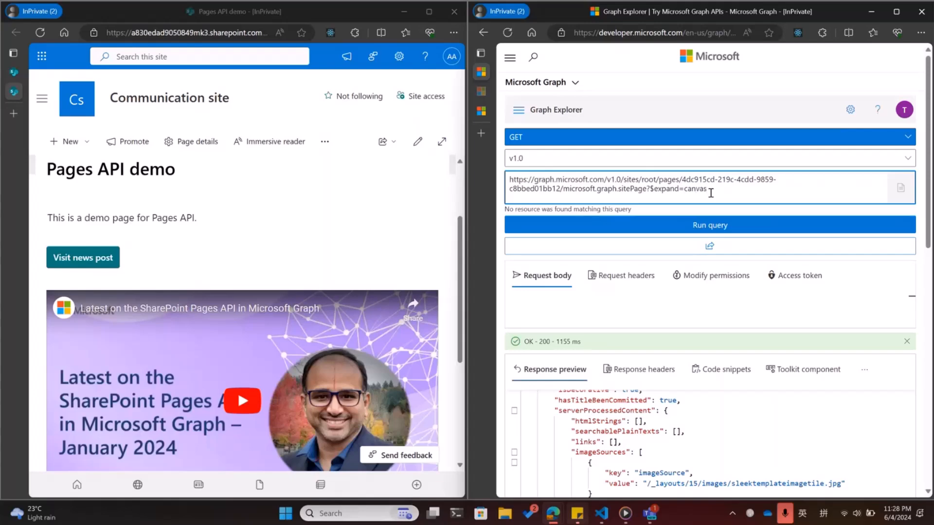
text(Lay)
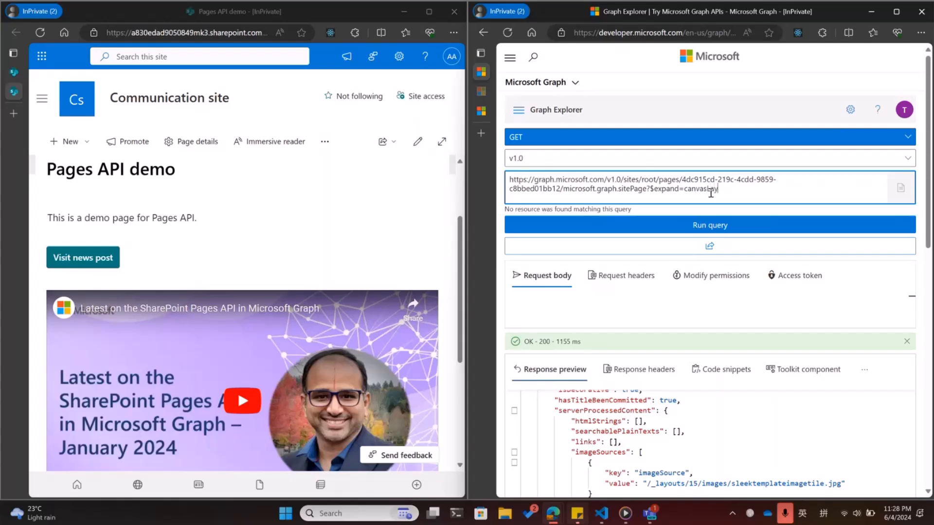
click(708, 225)
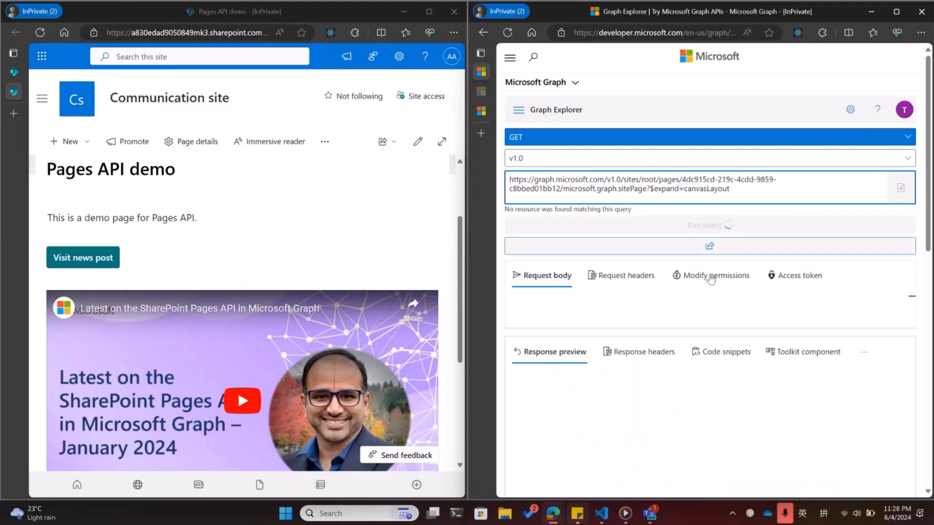
click(709, 225)
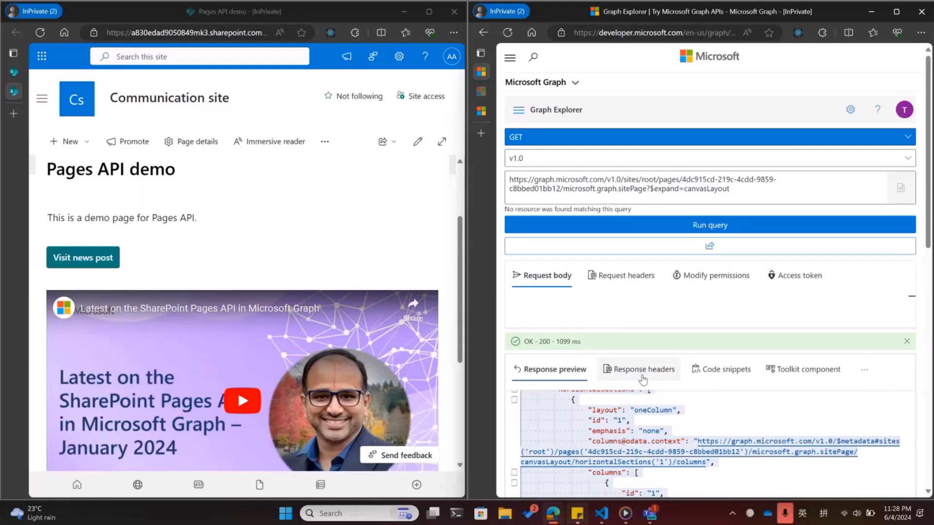
mouse_move(624, 512)
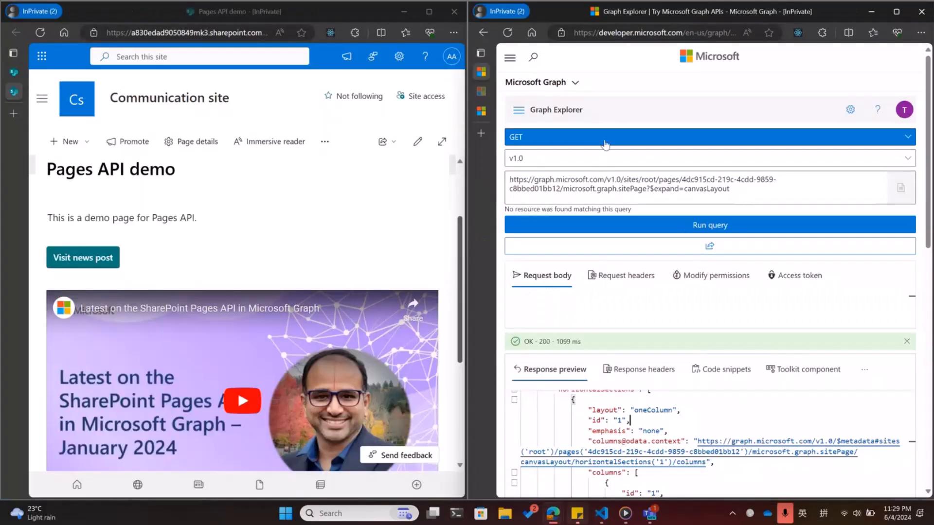
POST to /sites/root/pages with the body titled 'Pages API demo 111', getting 201 Created, and select its webUrl.
click(709, 138)
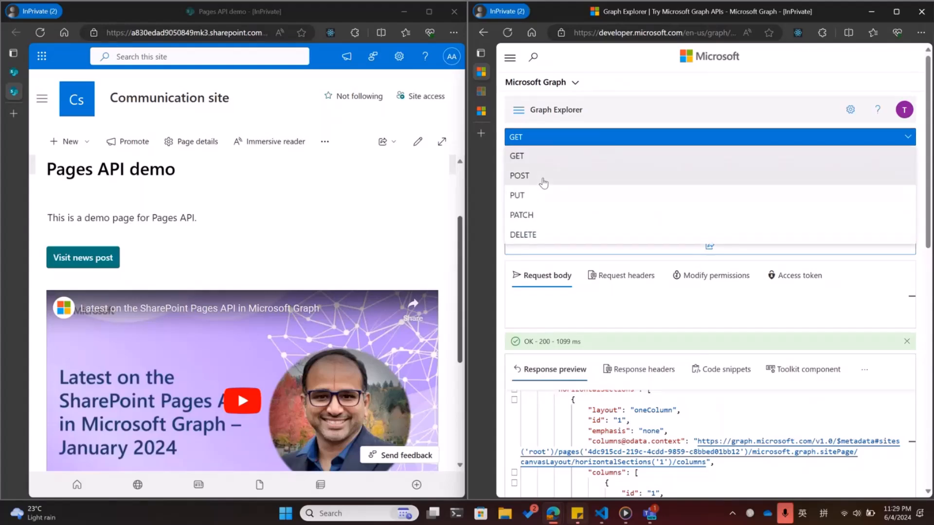
click(518, 175)
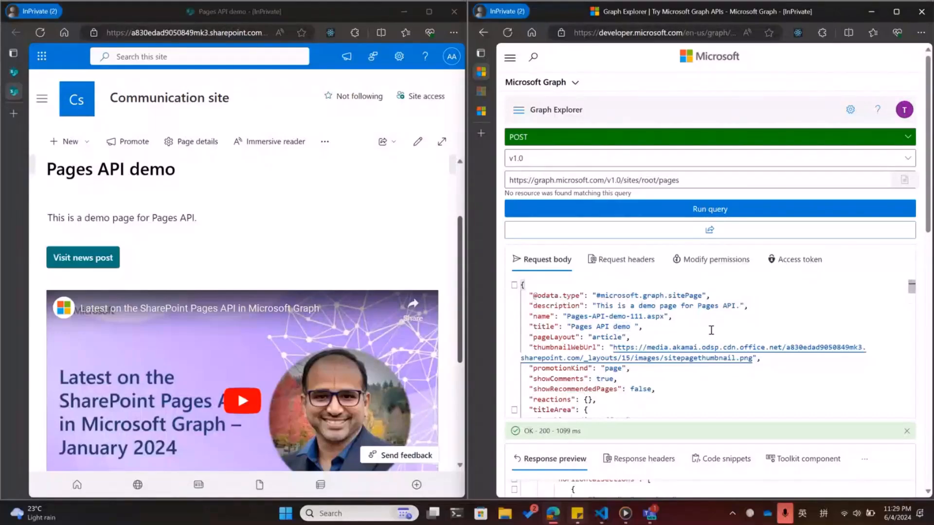
text(111)
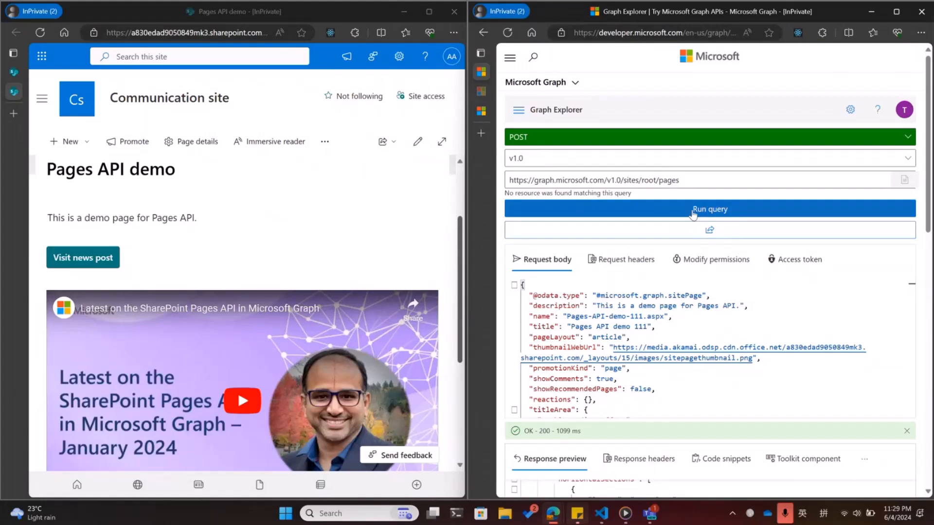
click(708, 208)
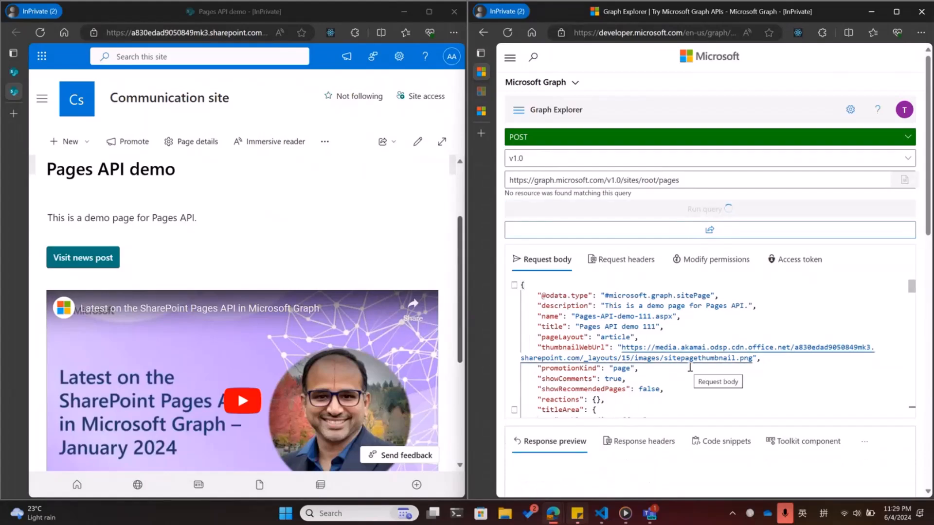
click(709, 208)
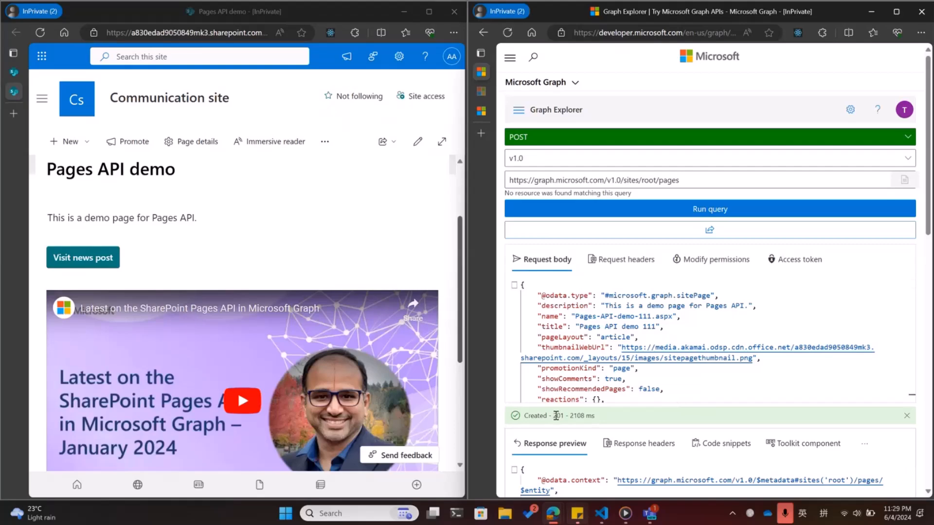
double_click(577, 415)
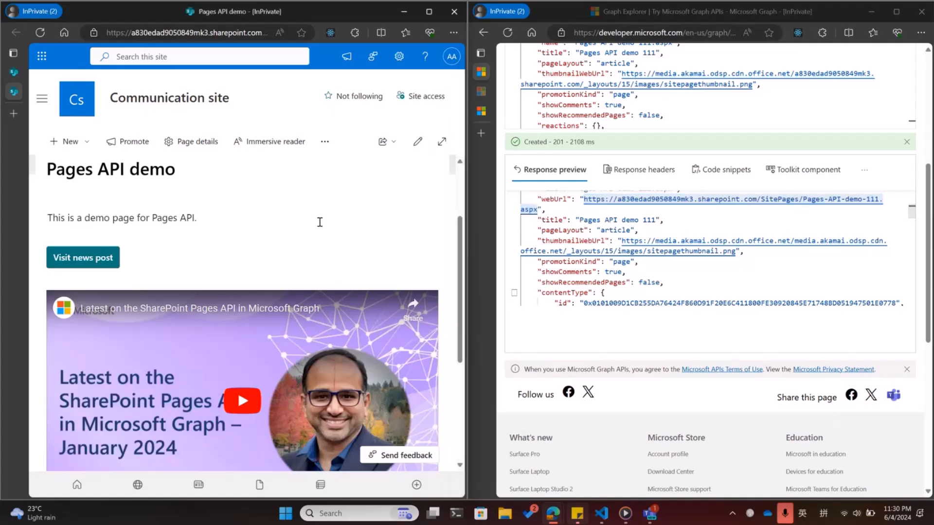
Navigate the SharePoint browser to the new page's webUrl and view its description, button and video.
click(197, 32)
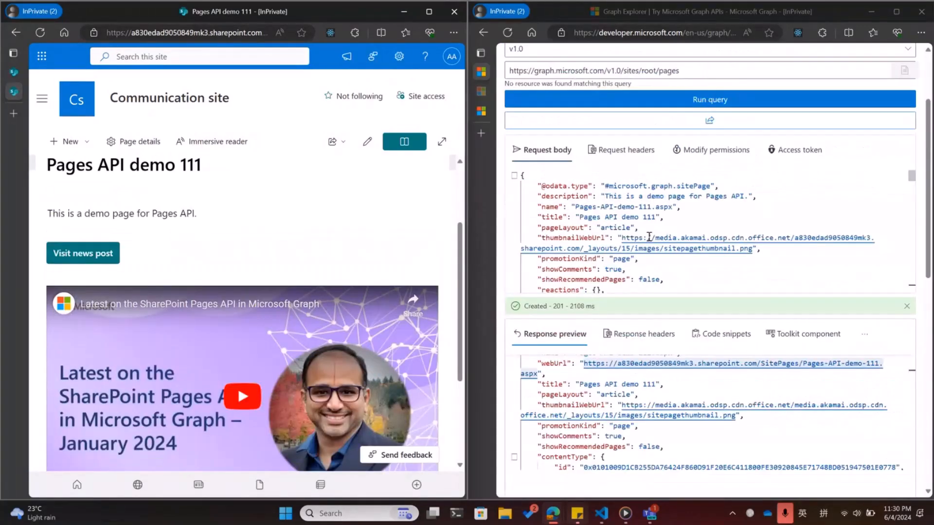
scroll(down, 3)
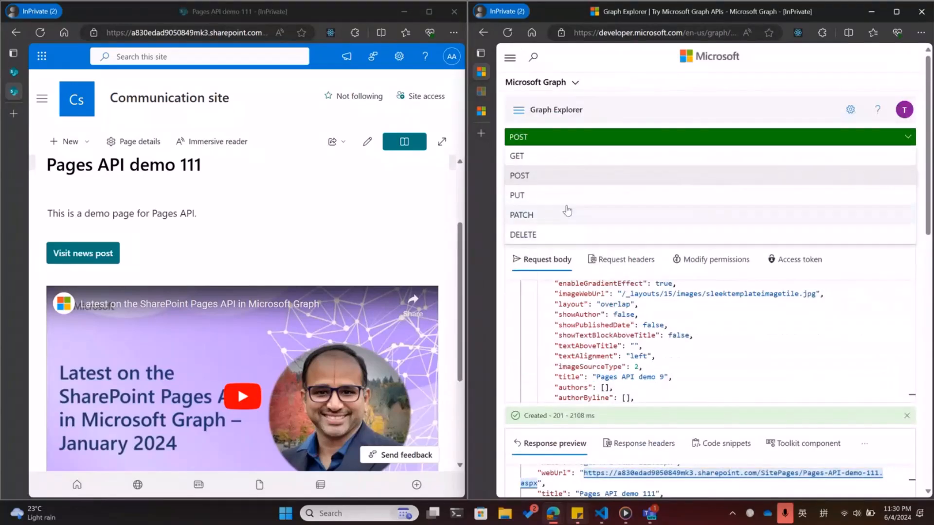
Set a GET request to /sites/root/pages/{new page id}/microsoft.graph.sitePage using the id from the response.
click(521, 214)
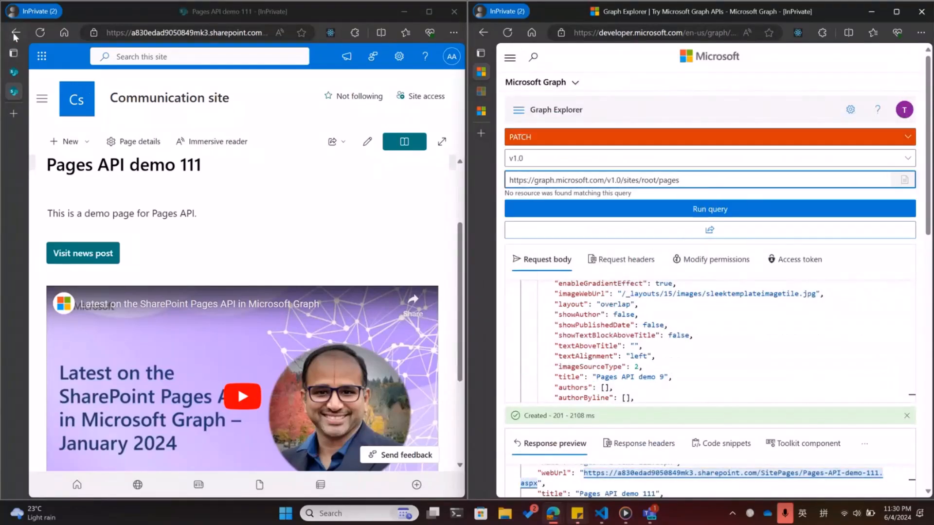
mouse_move(17, 33)
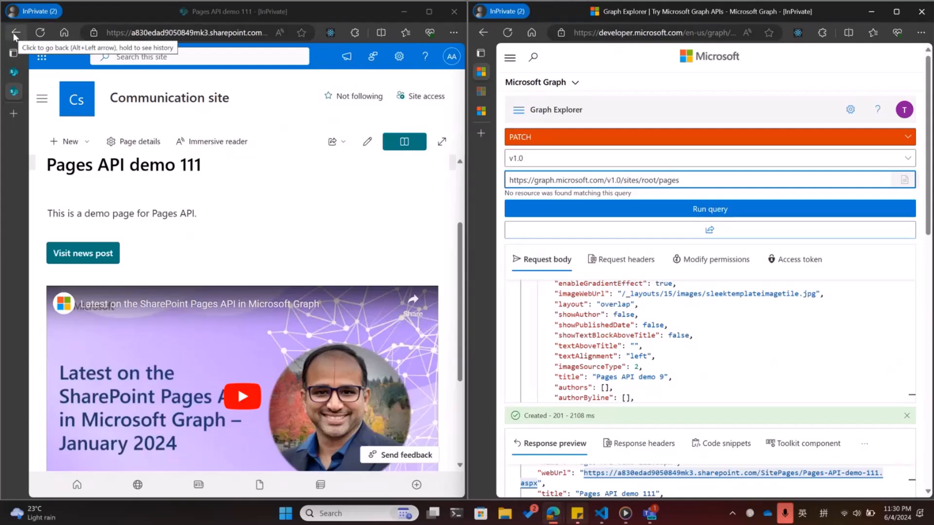
click(709, 136)
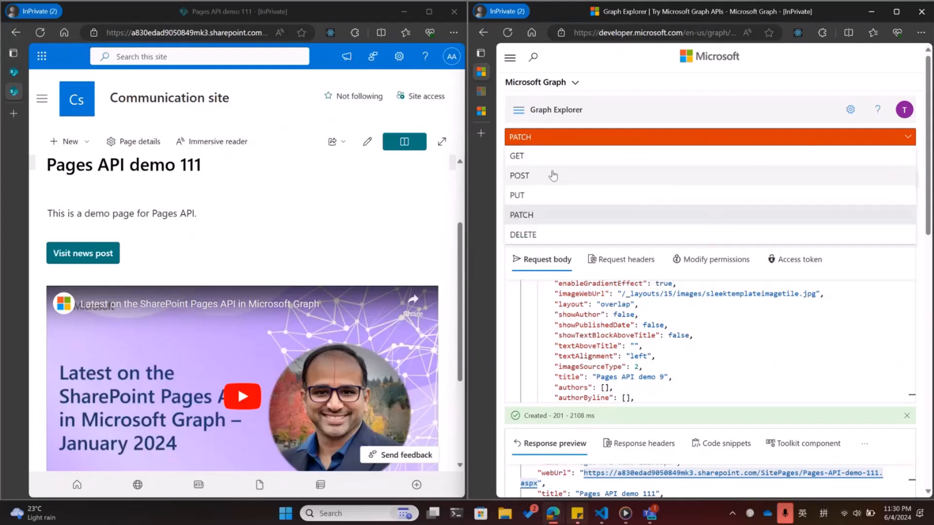
mouse_move(542, 160)
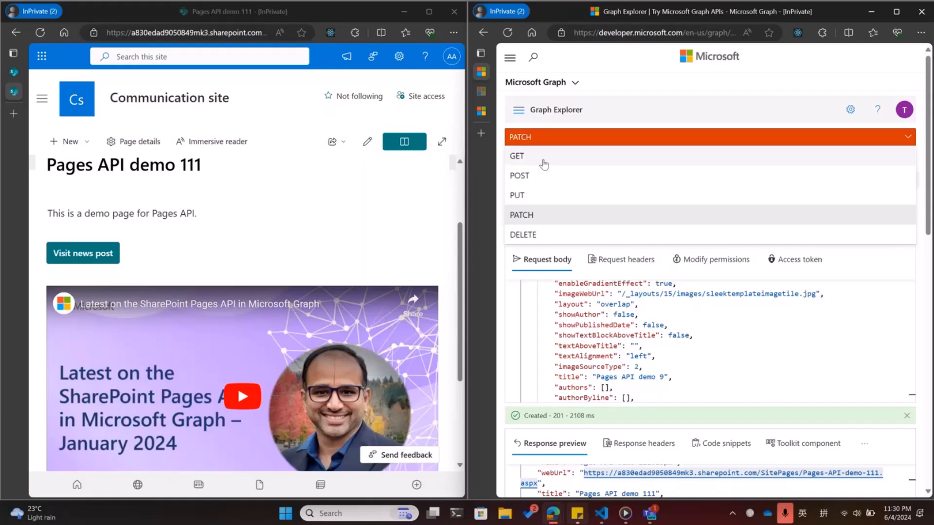
click(516, 155)
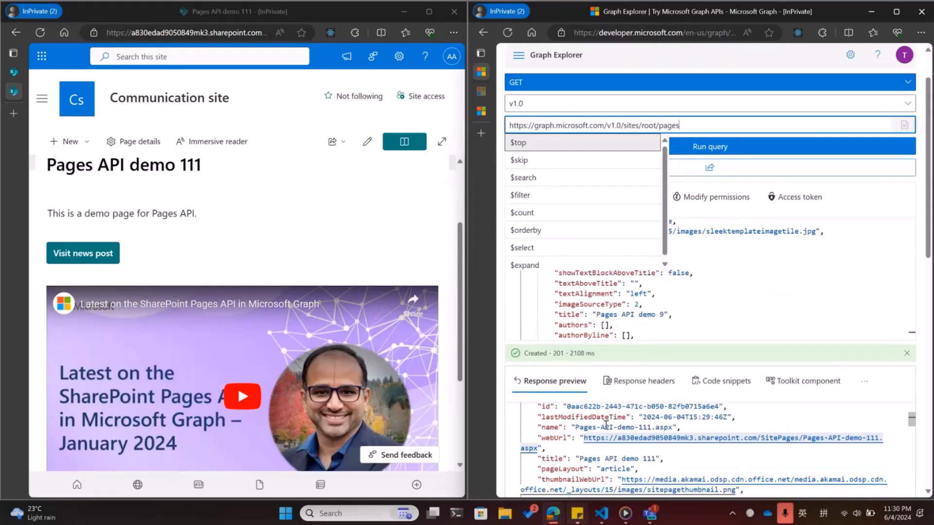
click(709, 147)
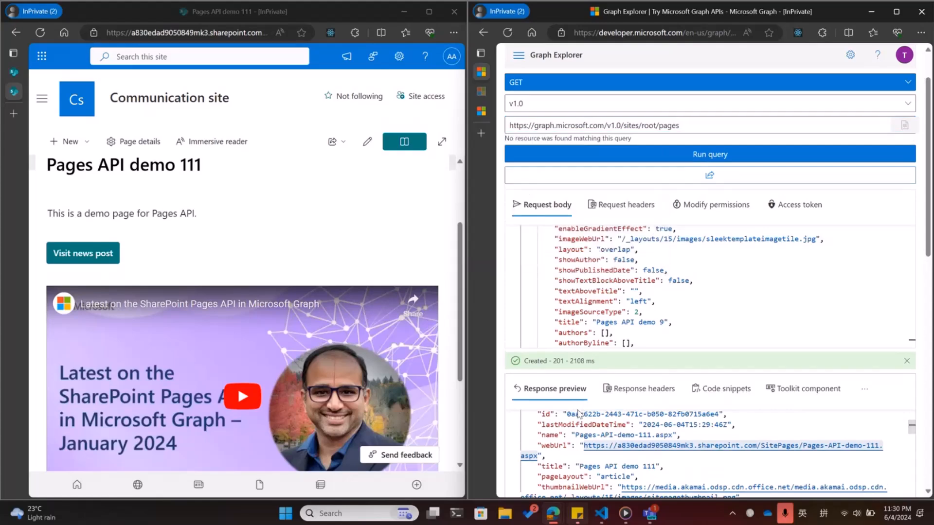
double_click(643, 414)
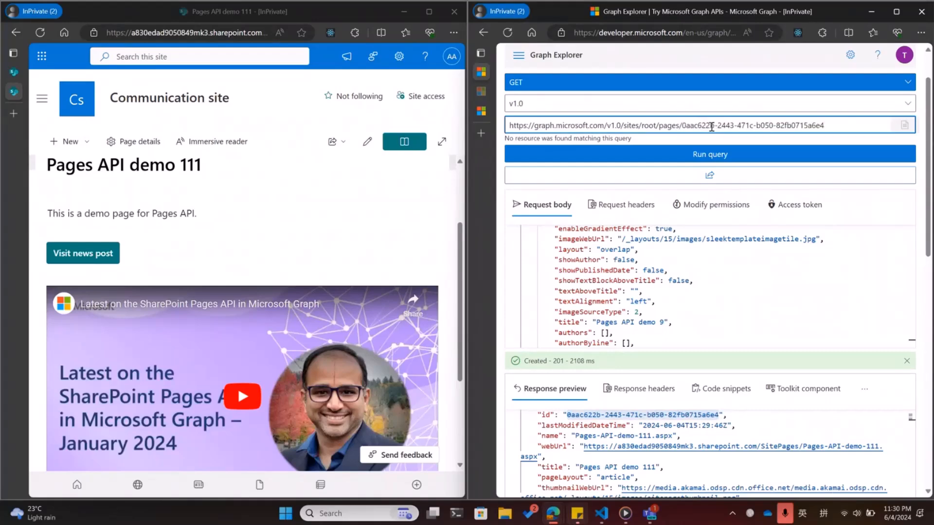
text(/sit)
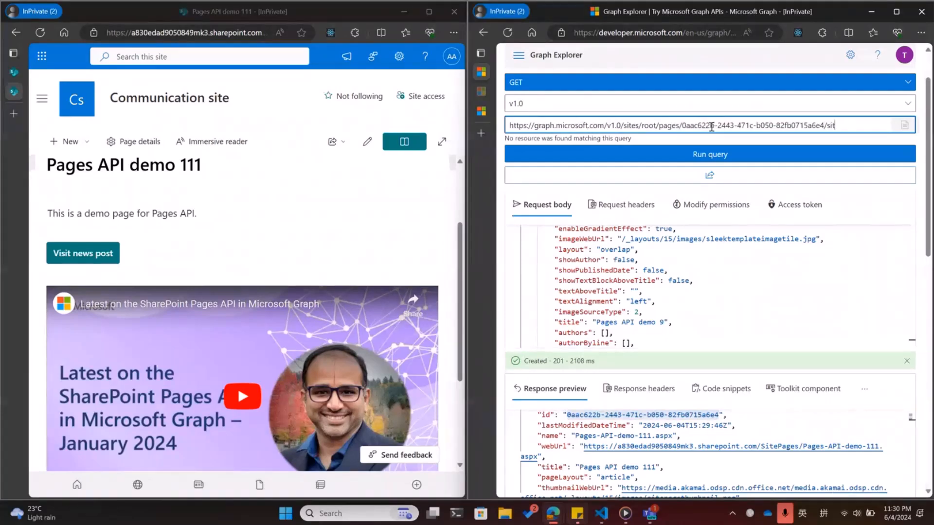
text(microsoft.graph.)
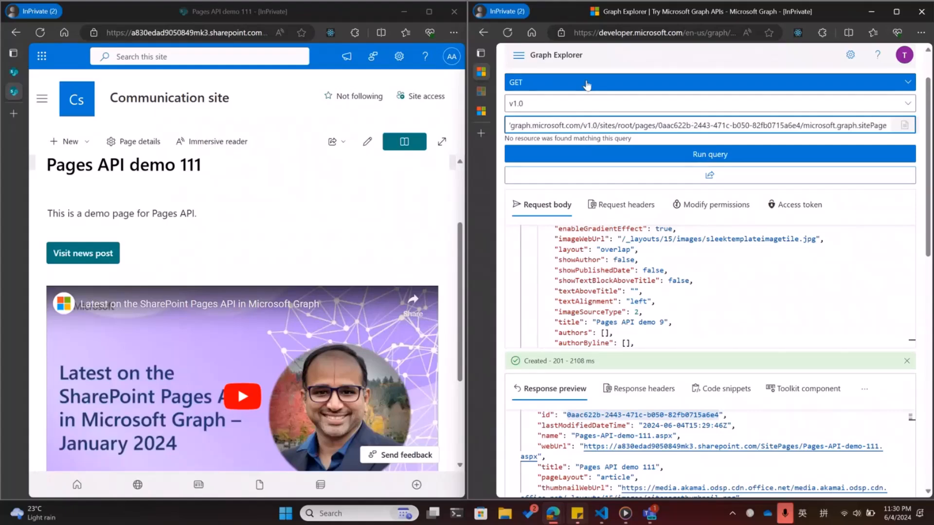
PATCH the page with a canvasLayout body containing a button web part, returning 200 OK.
click(709, 82)
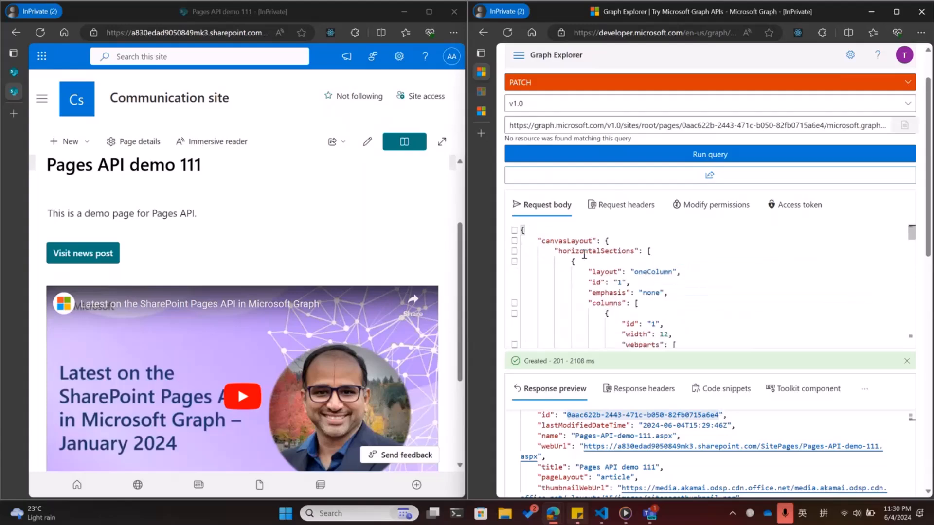
scroll(down, 3)
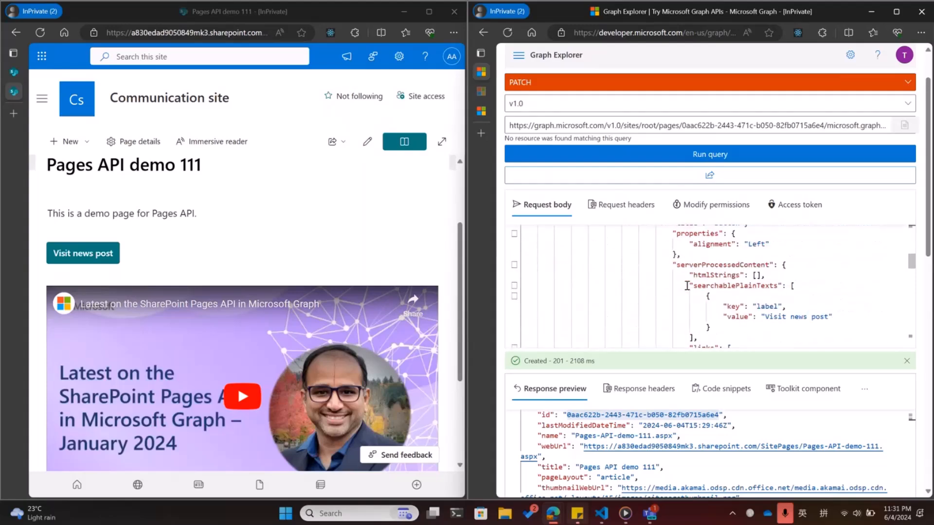
scroll(down, 3)
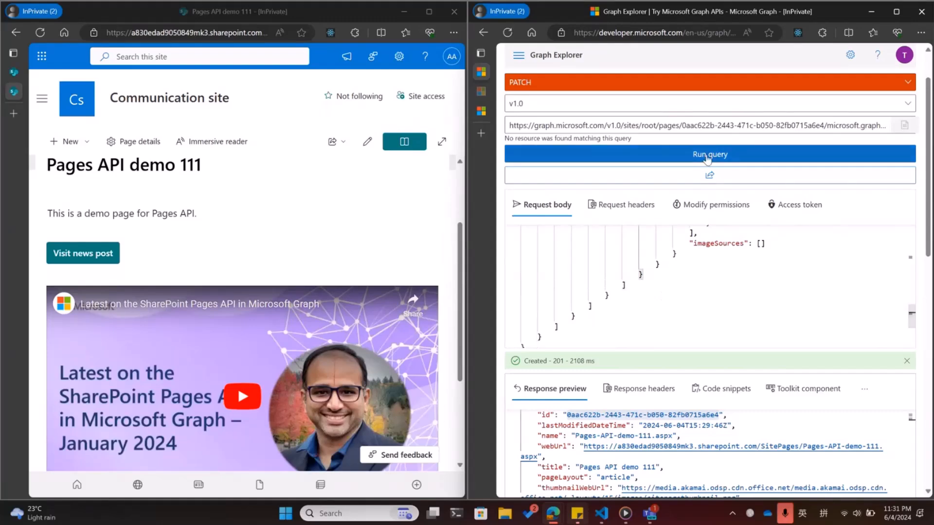
click(709, 155)
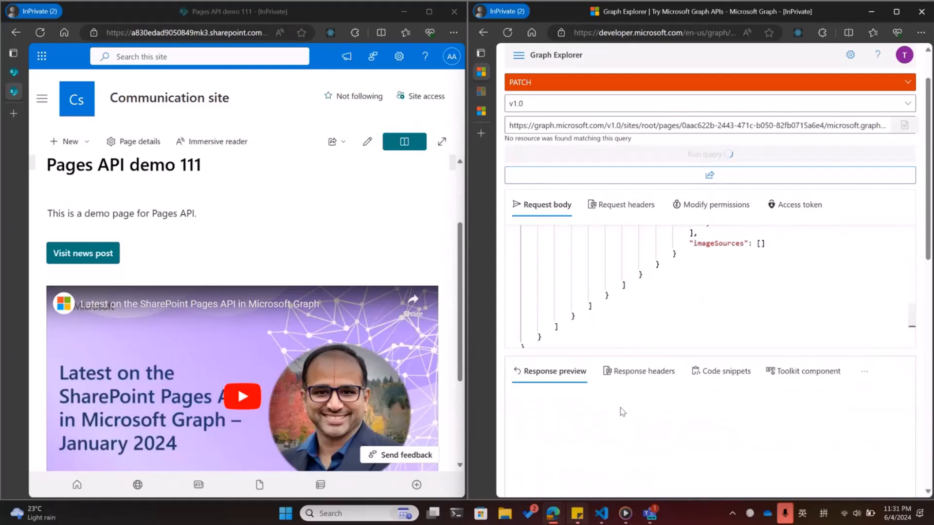
click(709, 154)
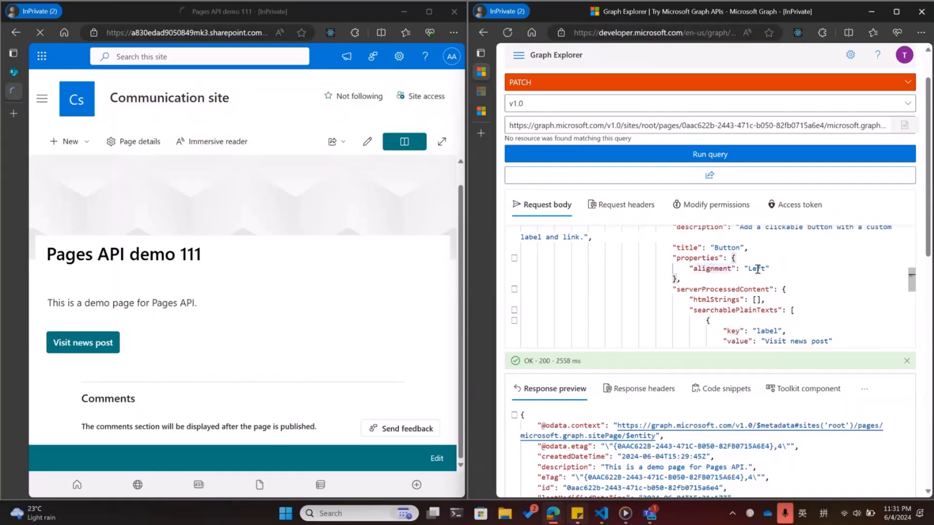
double_click(756, 269)
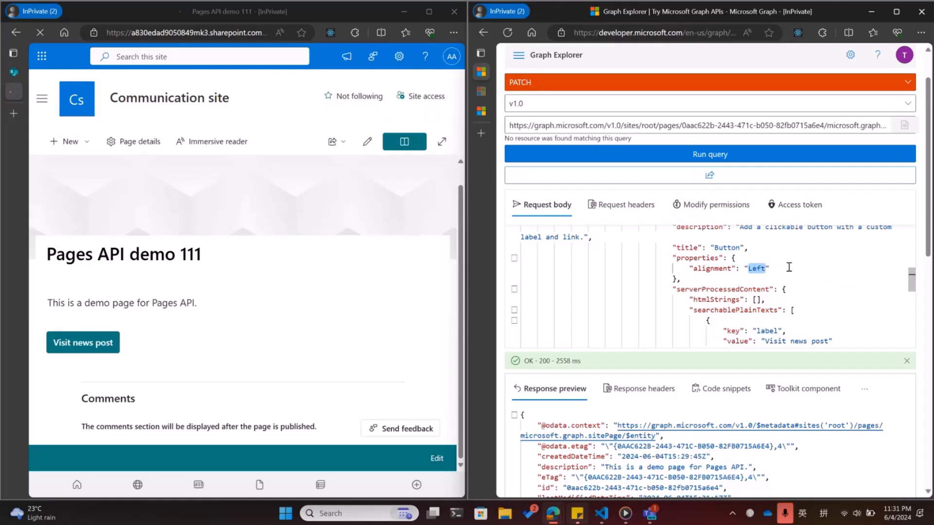
Change the button alignment to 'Lef' and resend, getting 400 Bad Request about an invalid alignment value.
key(Backspace)
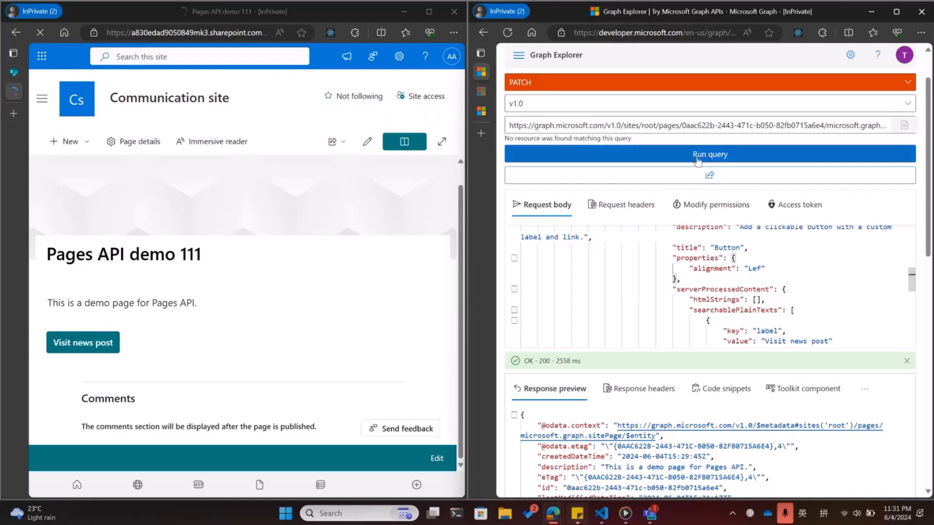
click(709, 154)
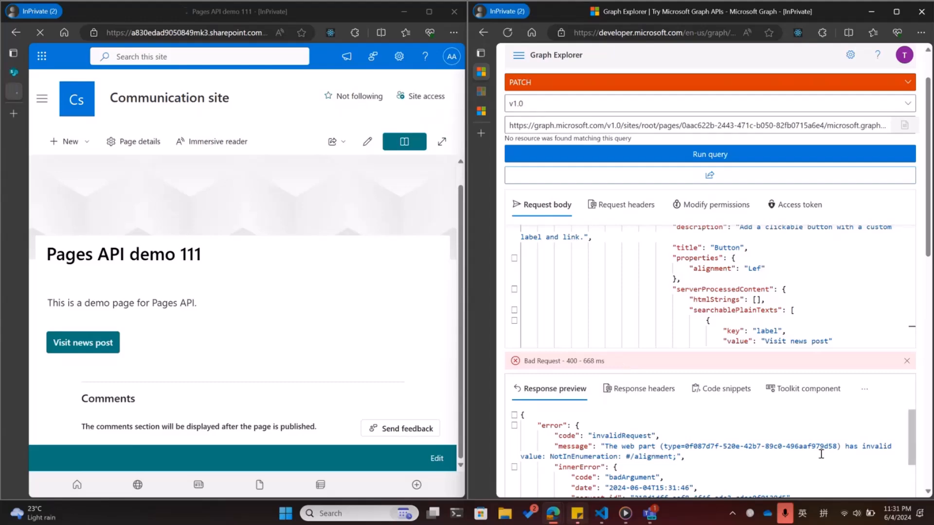
double_click(651, 457)
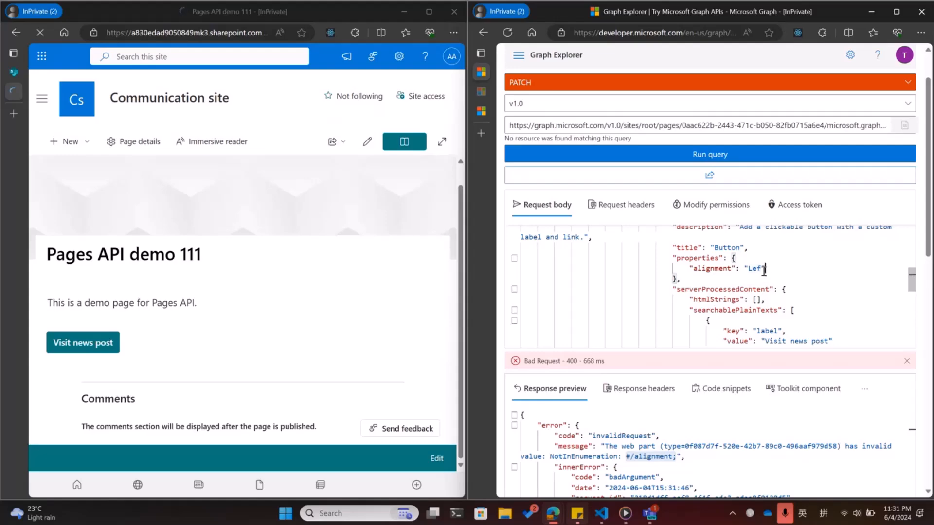
key(alt+tab)
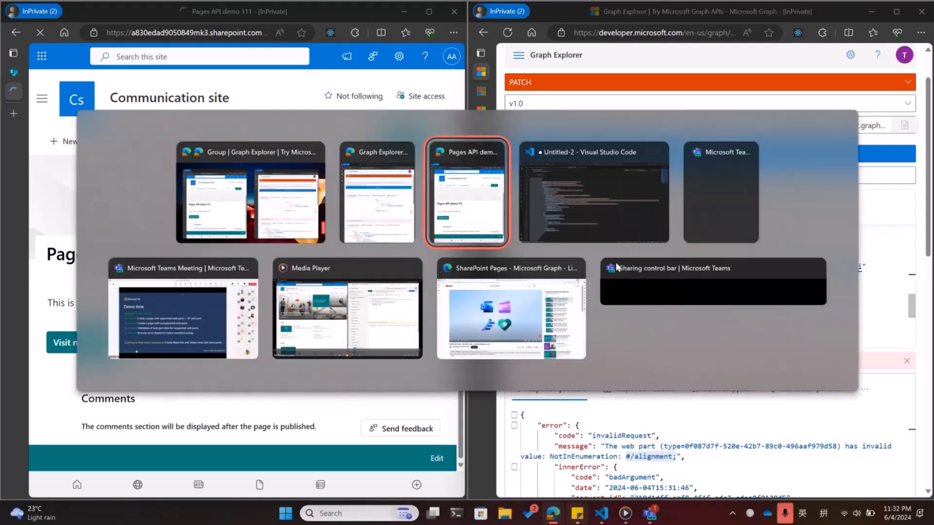
Switch to Visual Studio Code showing the Countdown Timer web part JSON.
click(593, 192)
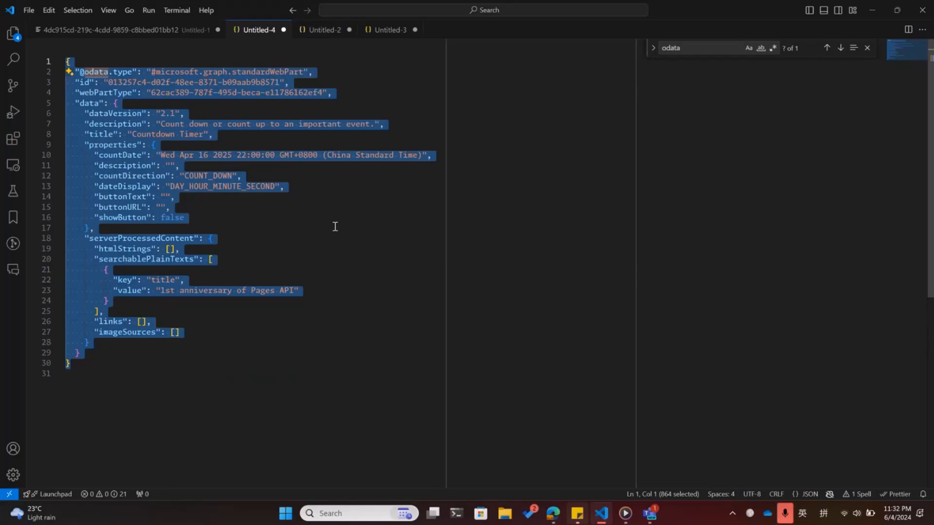
mouse_move(208, 285)
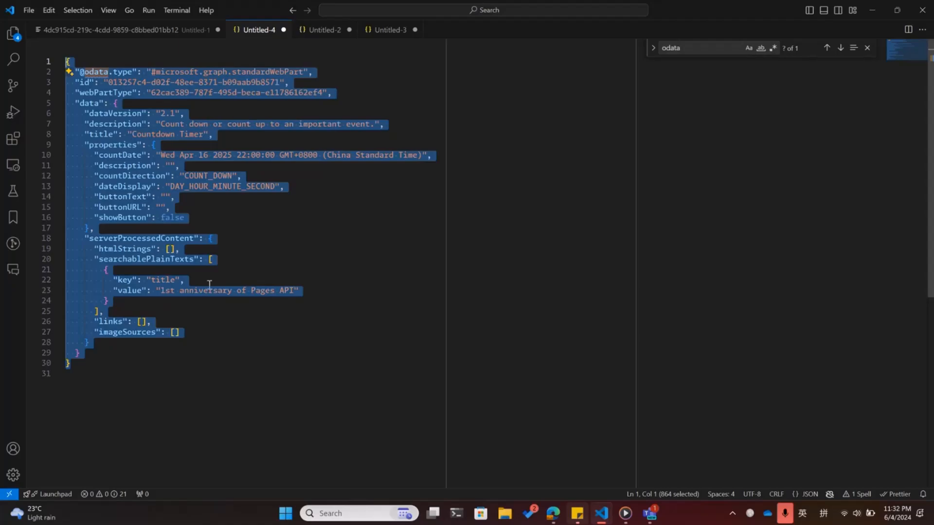
mouse_move(224, 292)
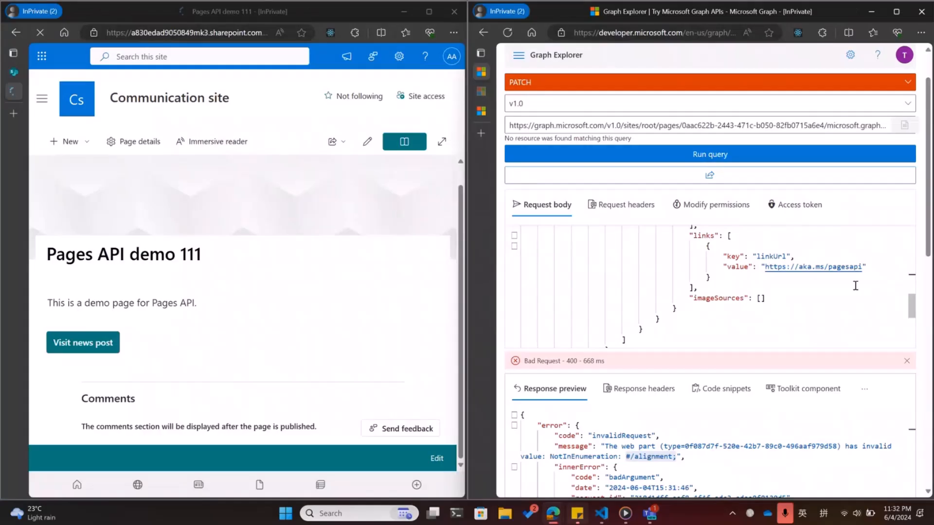
Run the PATCH carrying the Countdown Timer web part, getting a 400 not-supported error.
scroll(down, 3)
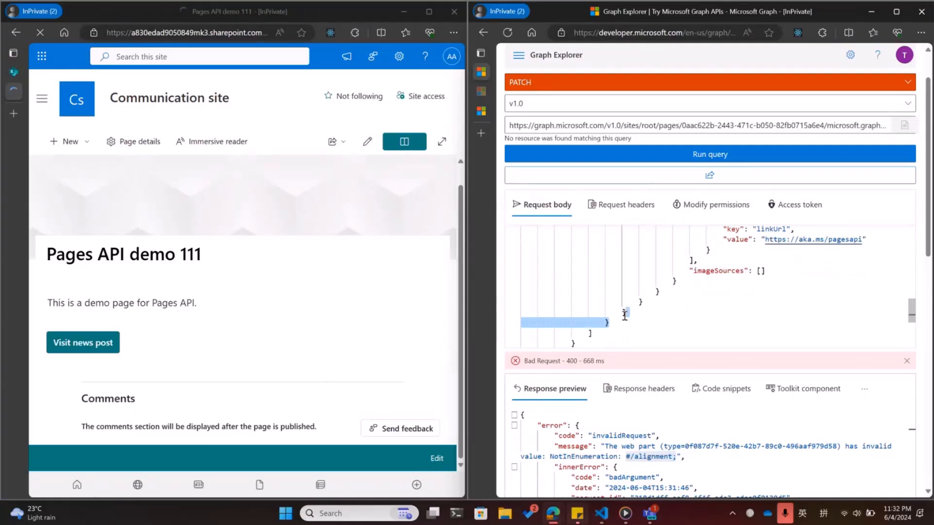
scroll(down, 3)
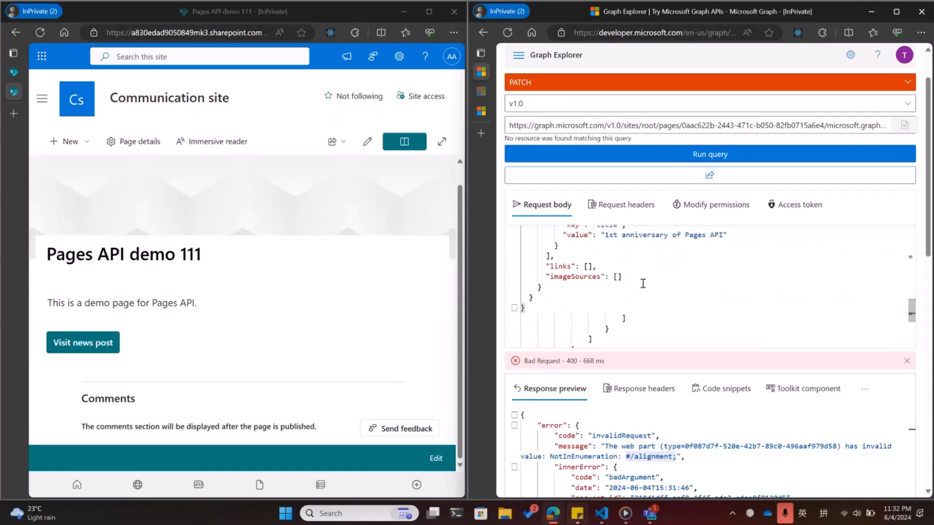
click(708, 155)
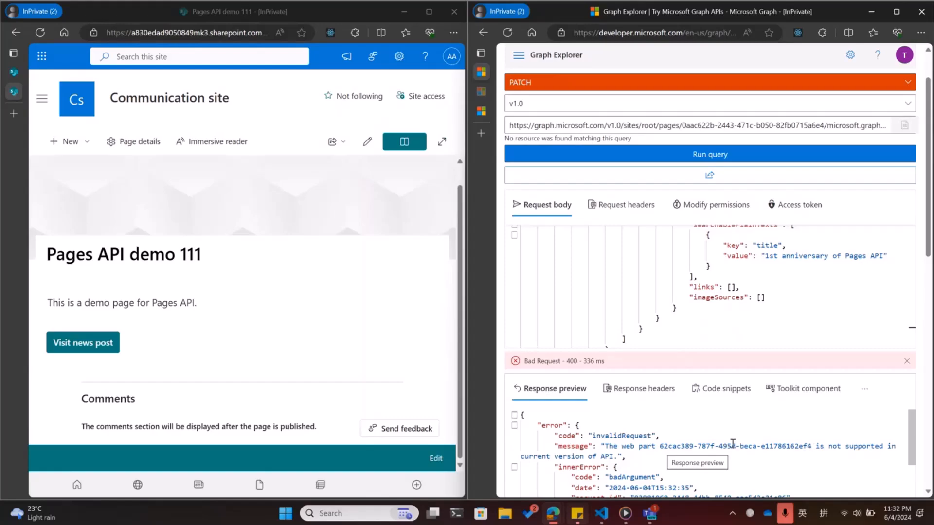
mouse_move(289, 315)
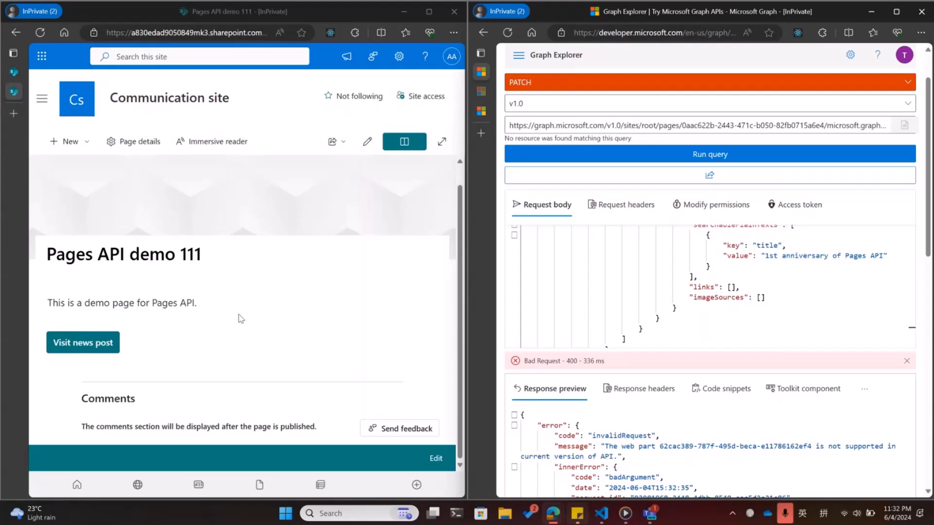
mouse_move(451, 391)
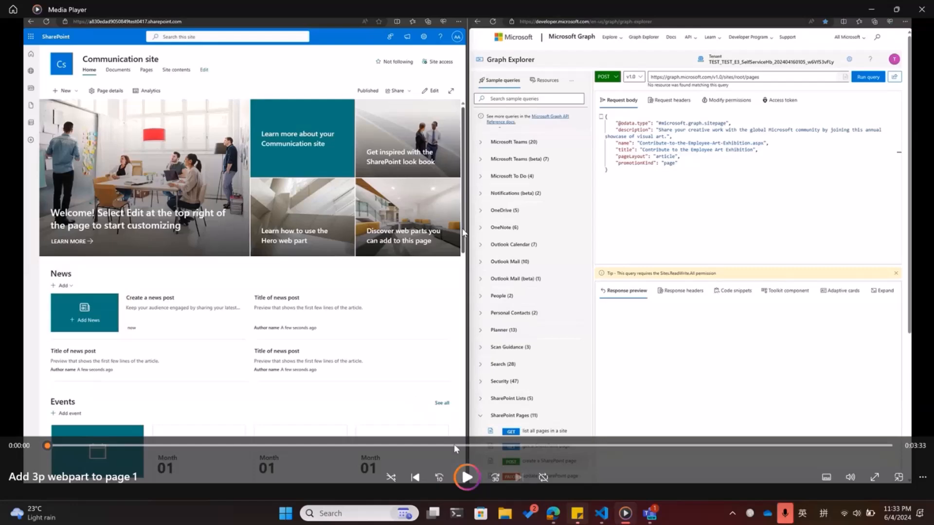
mouse_move(466, 477)
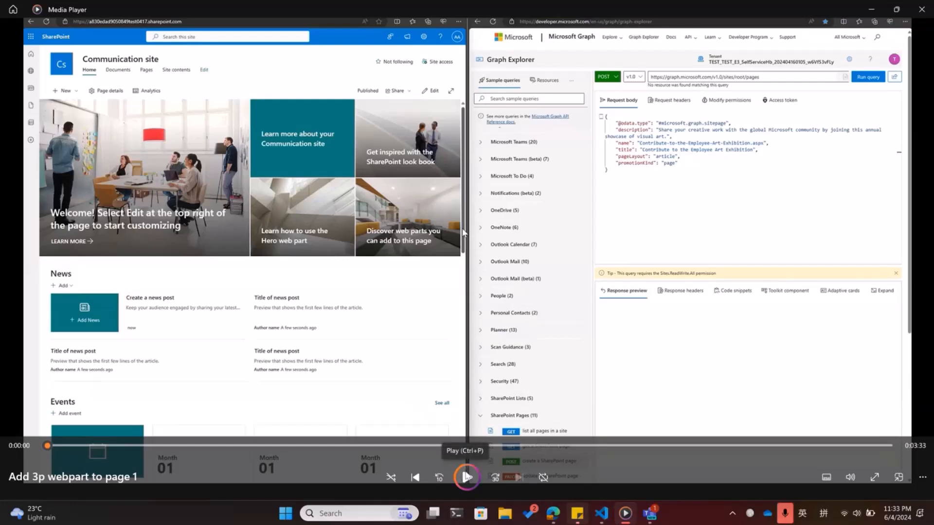
Search the SharePoint Store for 'stock' and select Stock Chart – Online 365.
click(466, 476)
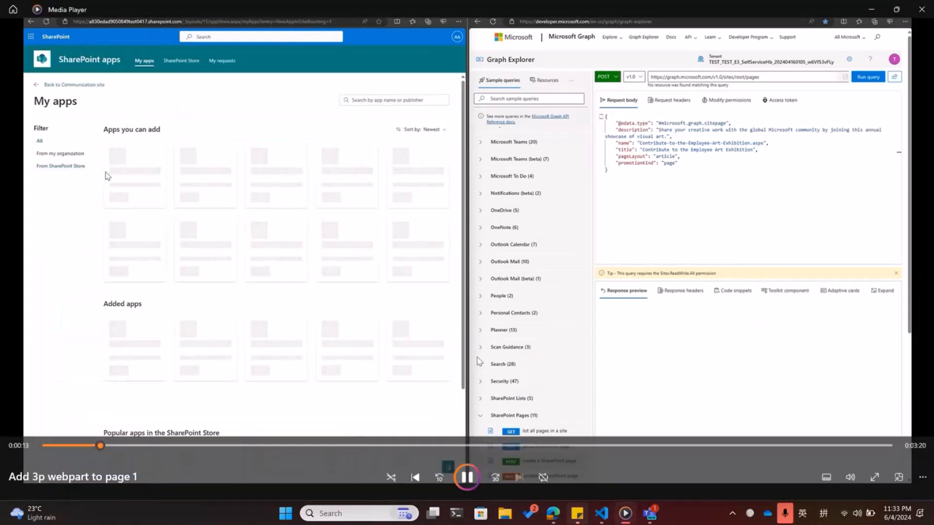
click(181, 60)
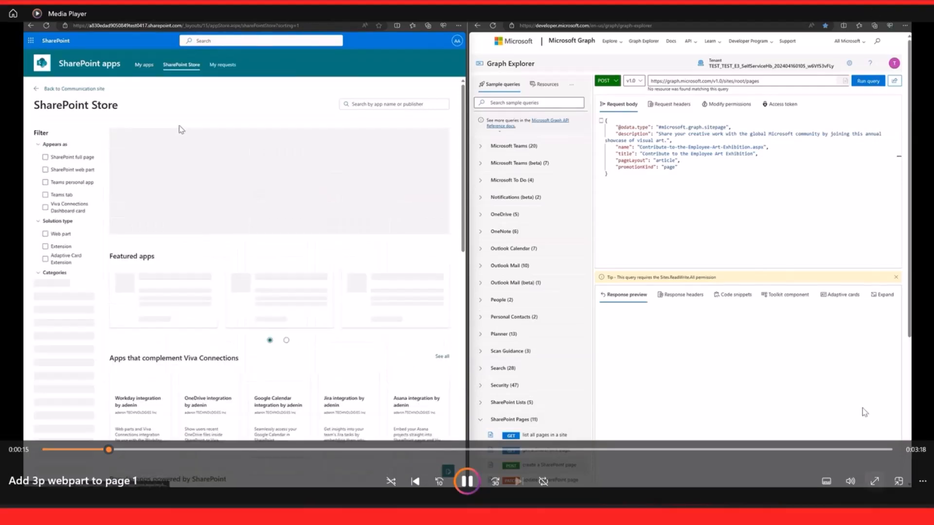
click(46, 234)
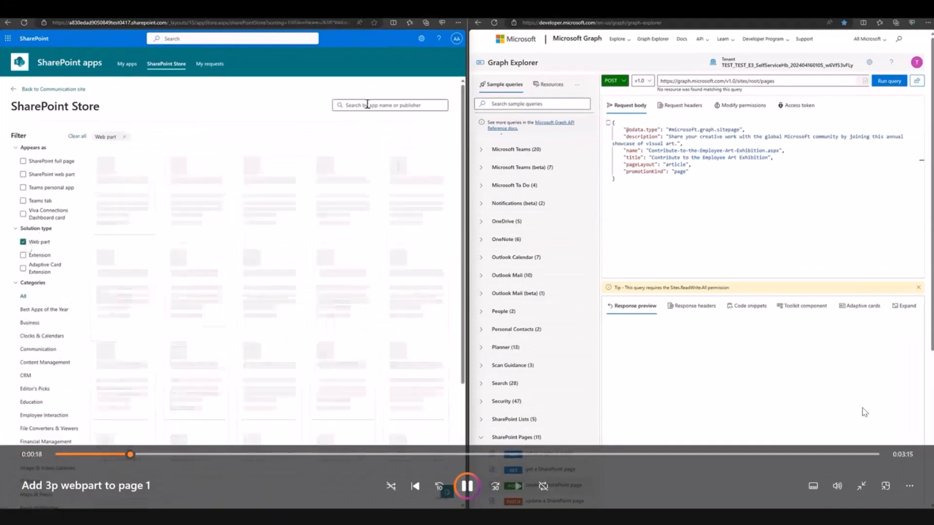
text(st)
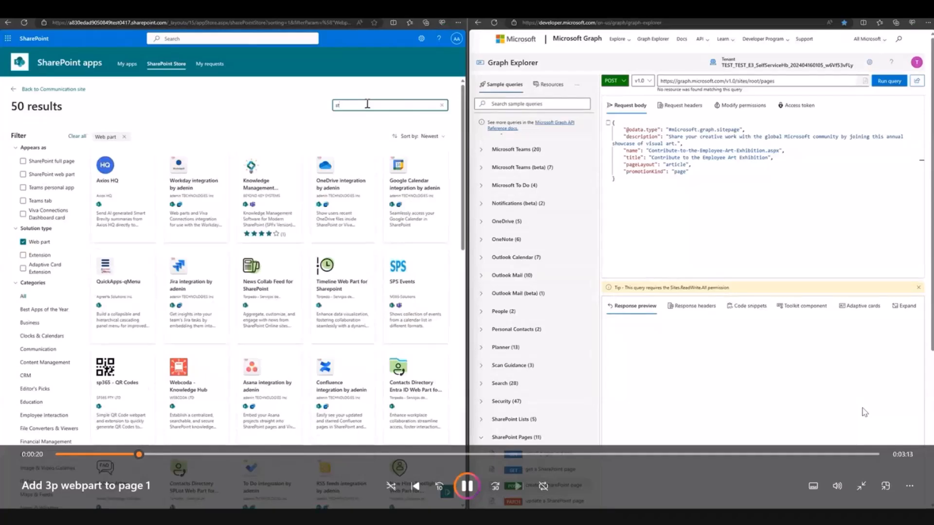
text(stock)
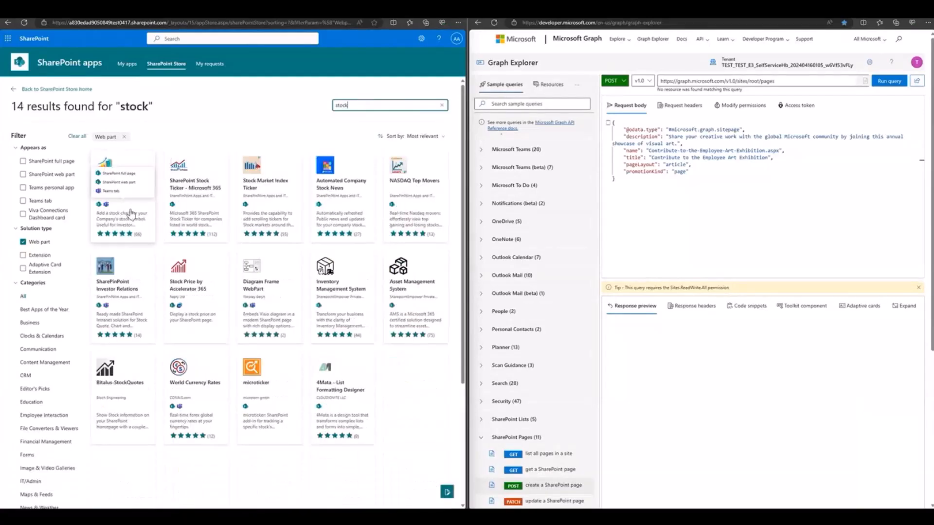
click(123, 173)
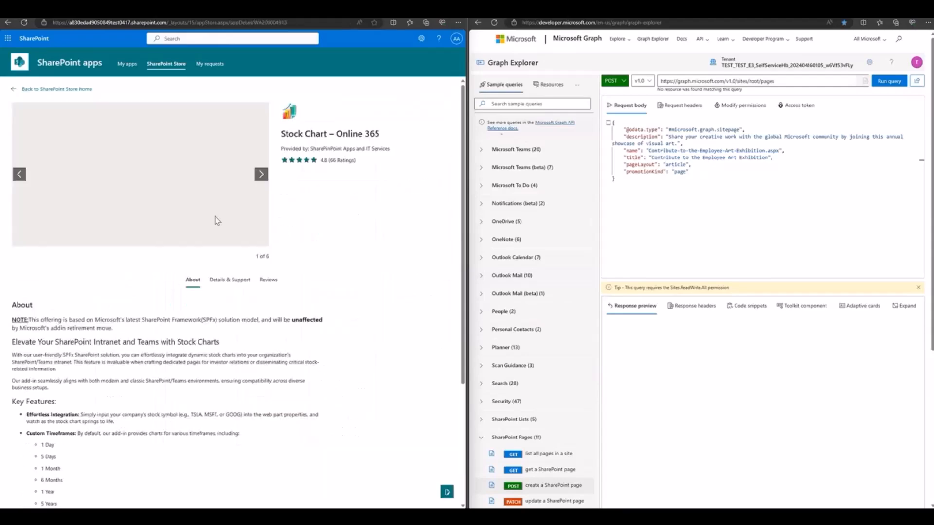
Add the Stock Chart – Online 365 app to the site and head back via the address bar.
click(311, 182)
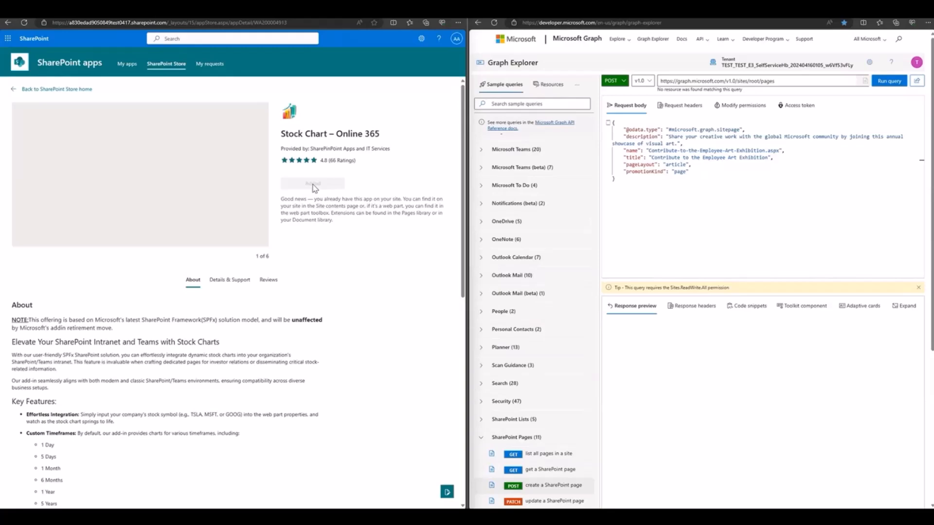
mouse_move(314, 187)
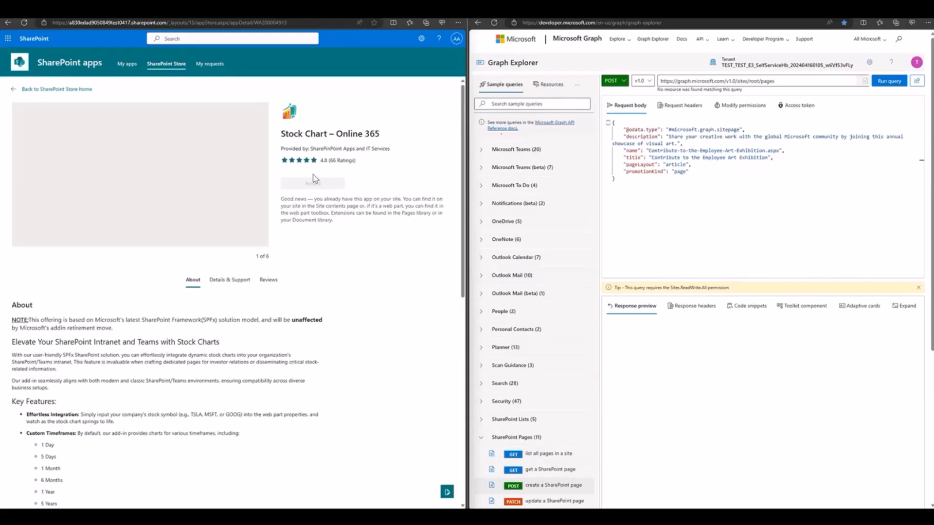
click(170, 22)
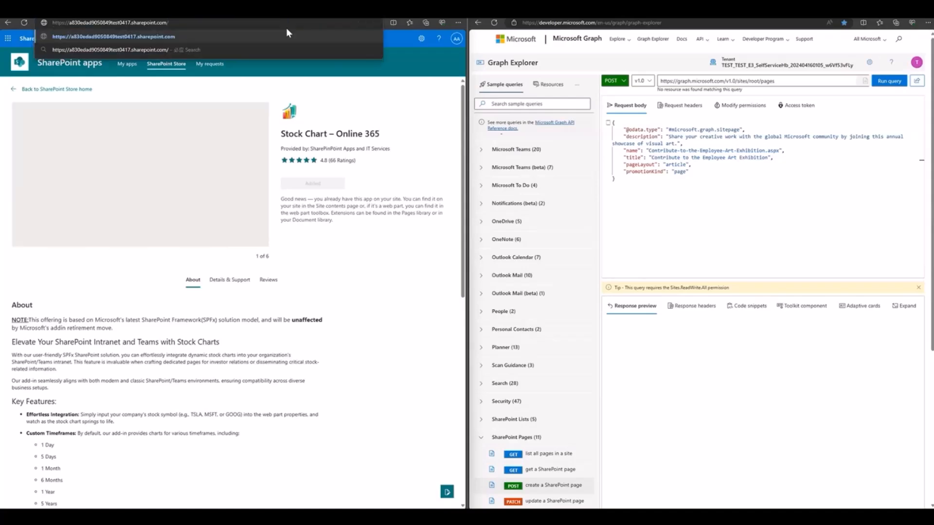
Create a new site page and title it SampleAdd3PWebPart.
text(/sitePages/pfc0jzwi.aspx?Mode=Edit&source=https%3a%2f%2fa830edad90508)
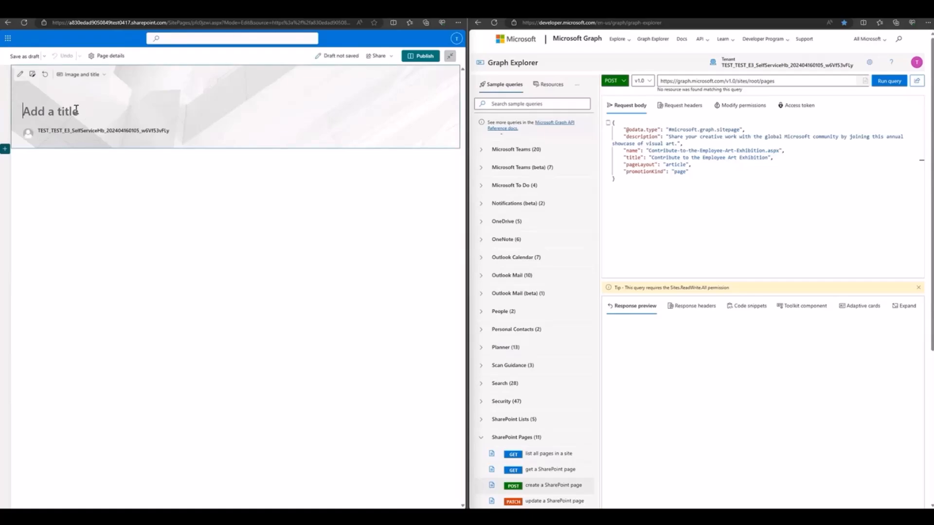
text(SampleAdd3)
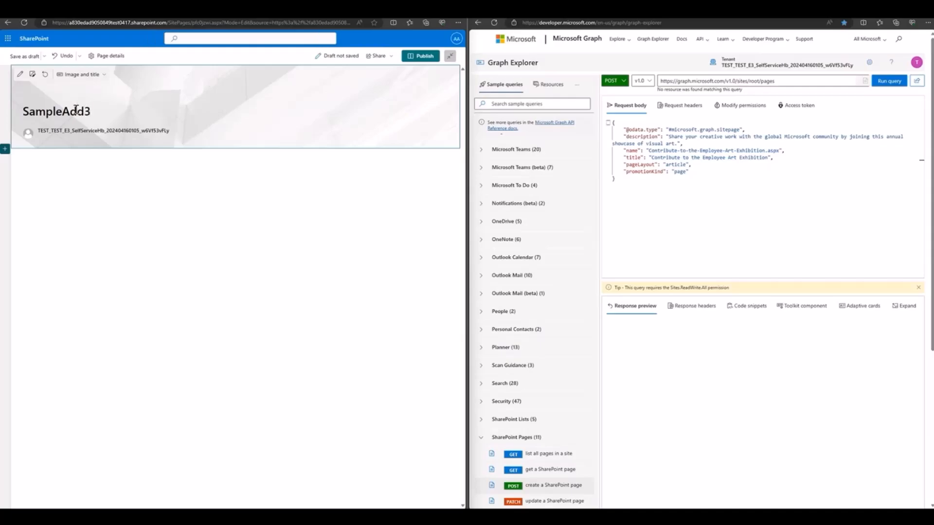
text(PWebPart)
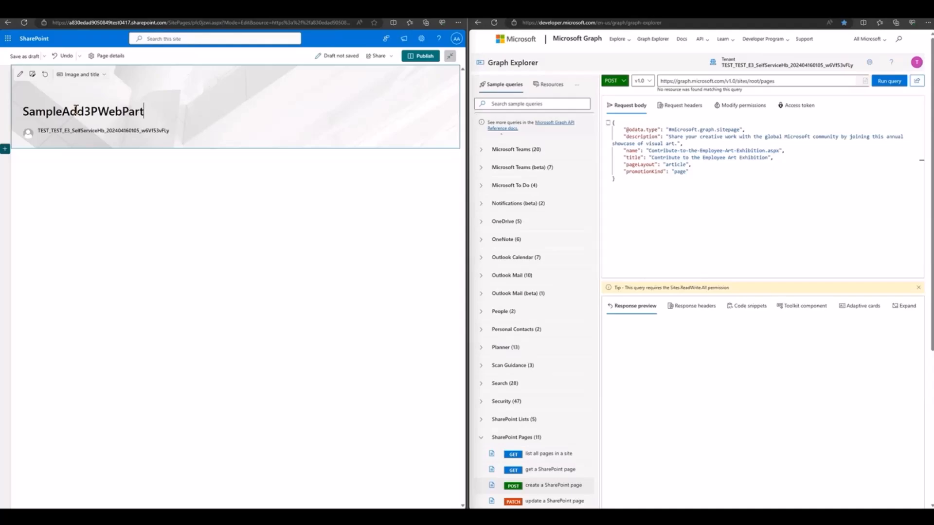
Insert the Stock Chart – Online 365 web part showing Microsoft Corporation and publish the page.
click(6, 149)
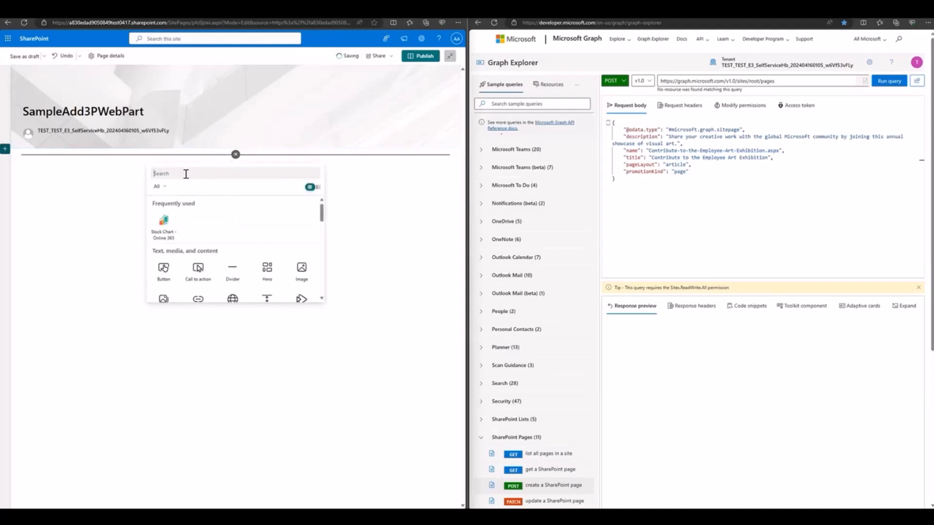
text(stock)
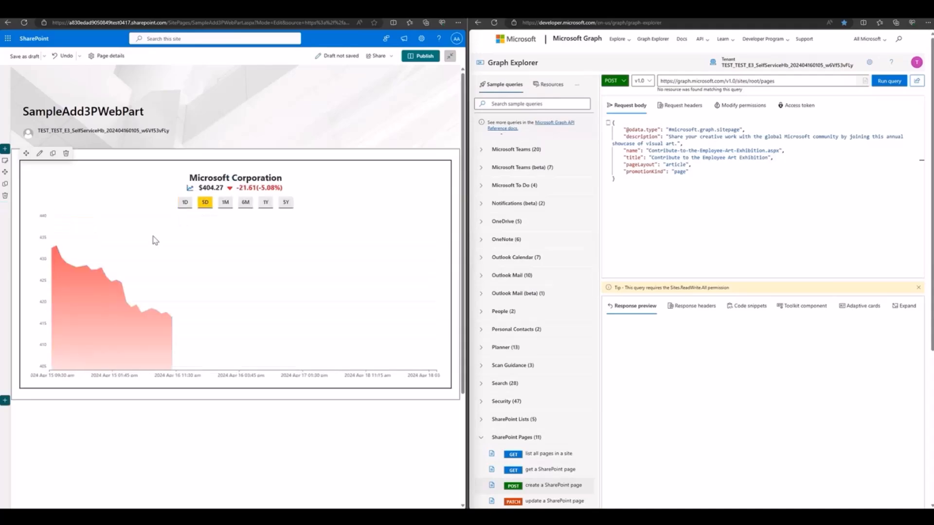
click(245, 202)
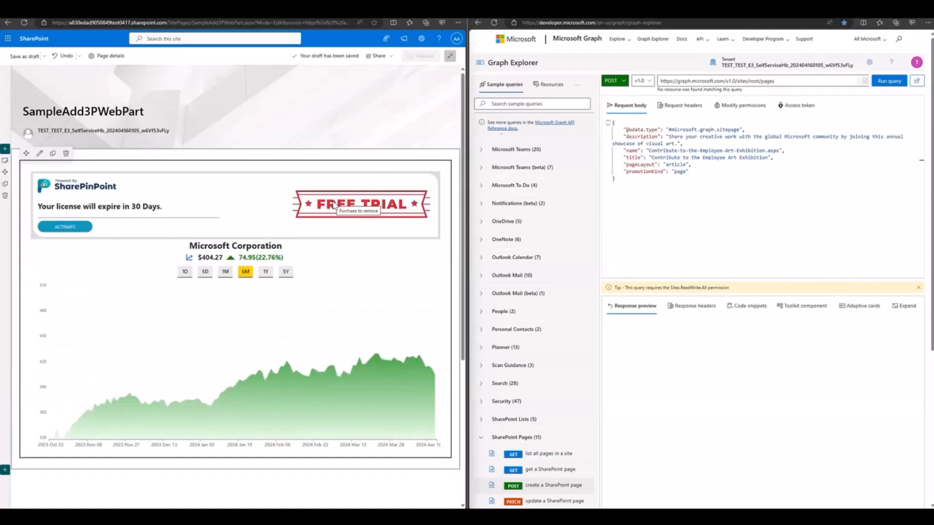
click(421, 56)
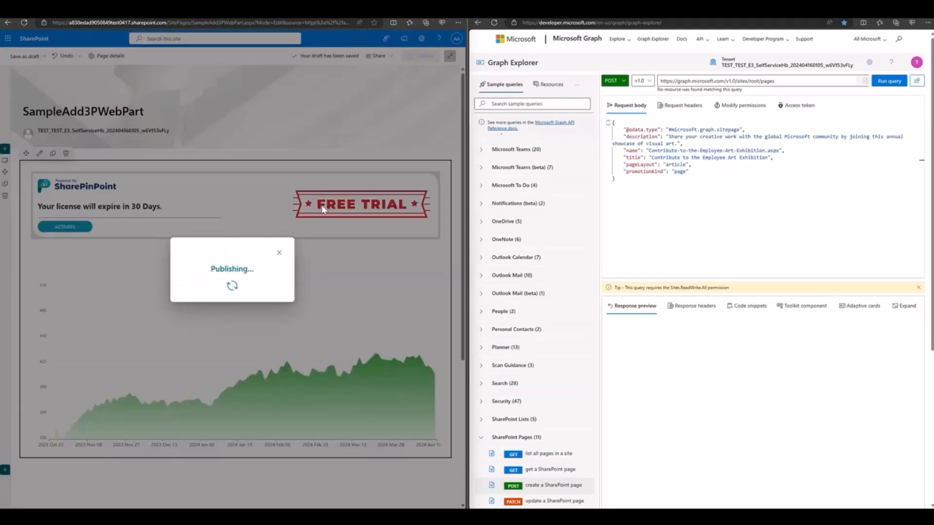
mouse_move(319, 192)
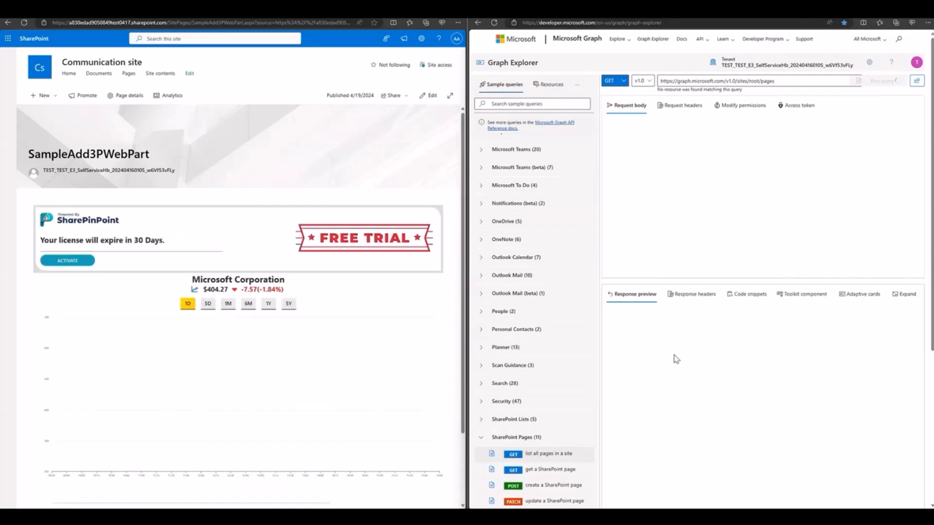
Get the SharePoint page as microsoft.graph.sitepage with canvasLayout expanded.
click(888, 80)
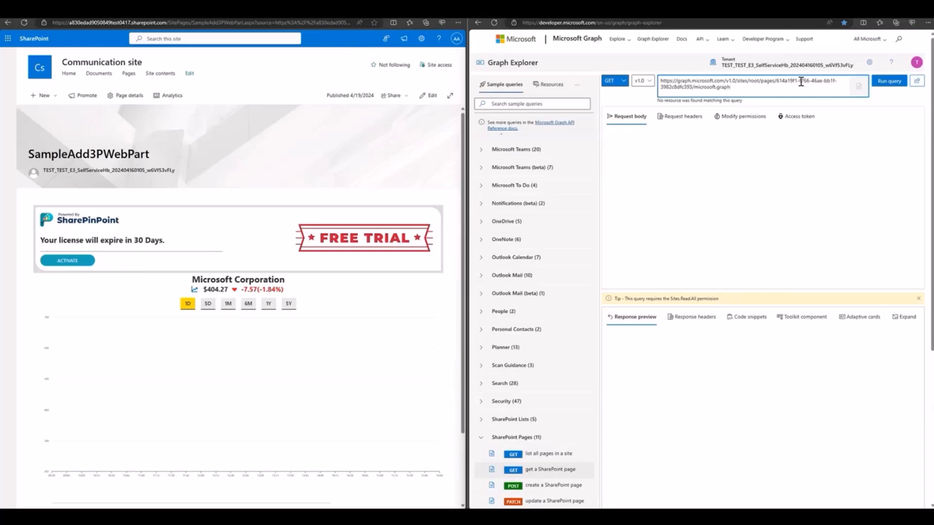
text(sitepage?e)
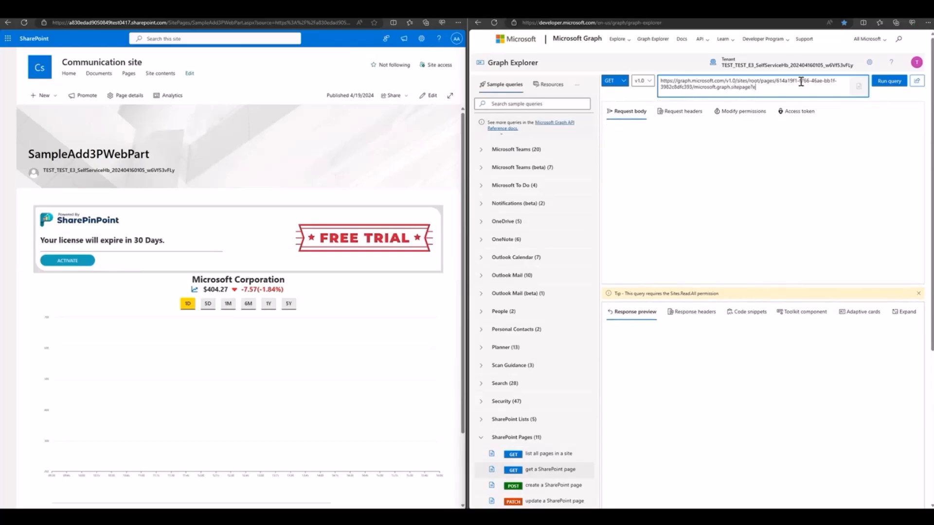
text(xpand=canvaslayo)
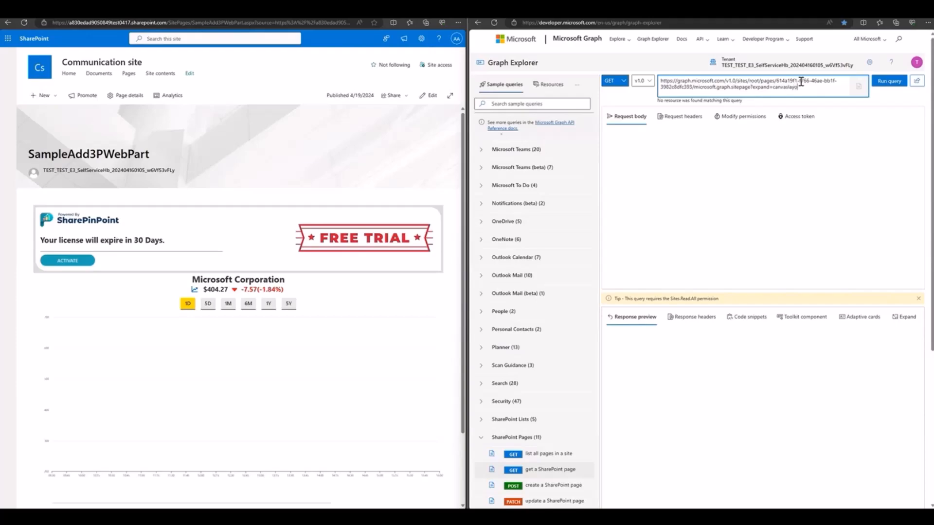
click(889, 81)
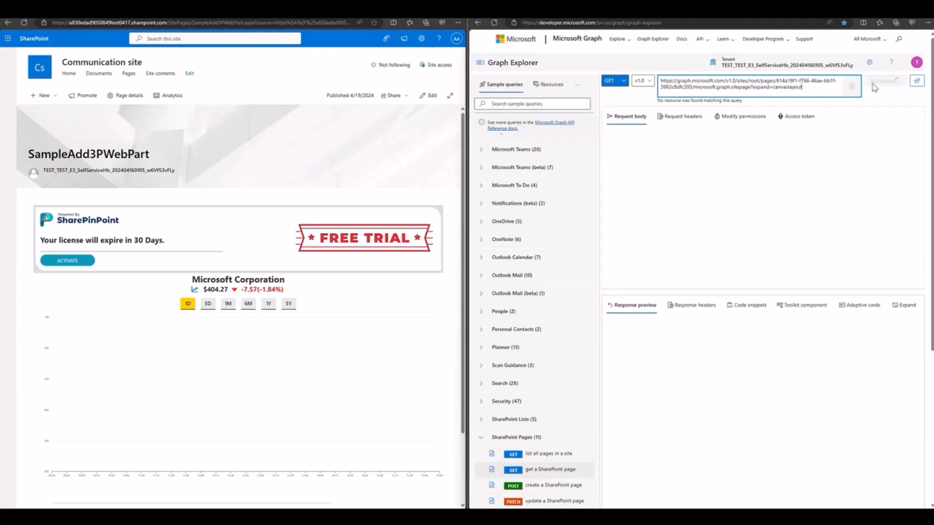
click(888, 81)
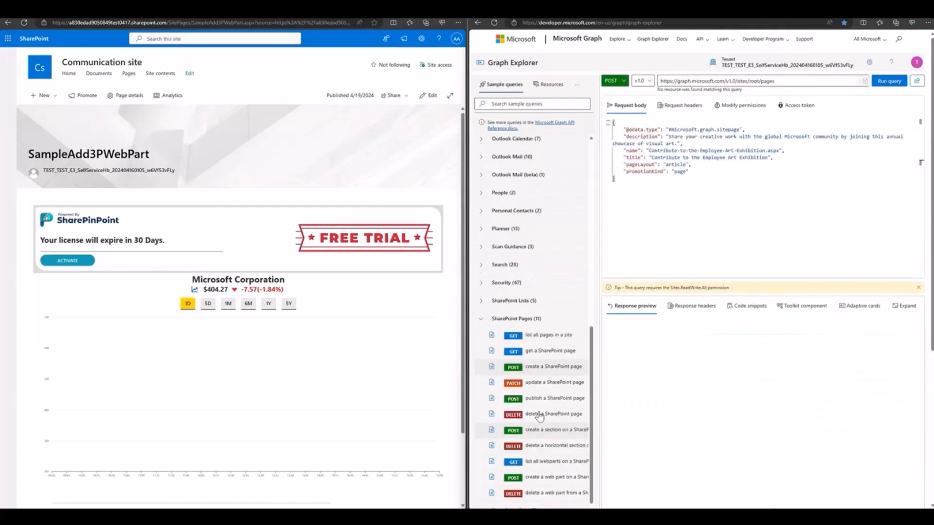
Load the create-a-SharePoint-page sample and replace {site-id} with root.
click(553, 364)
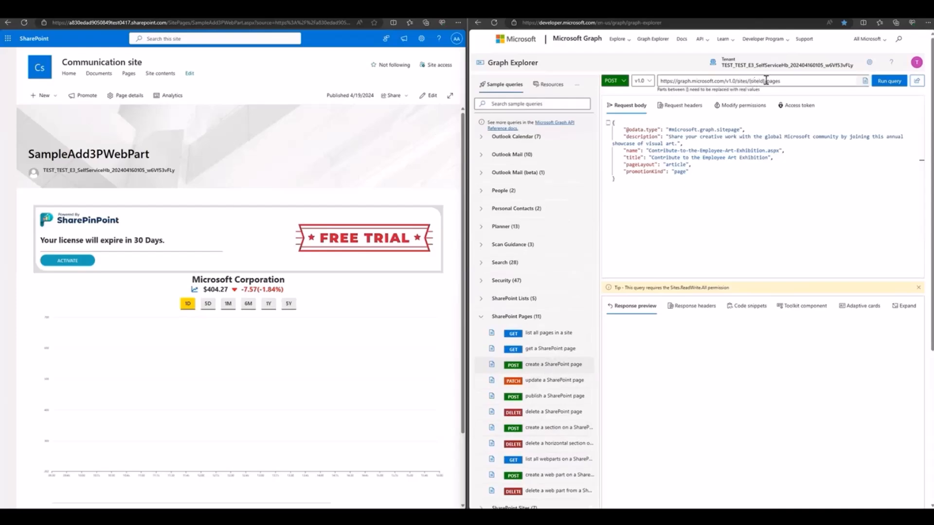
double_click(758, 81)
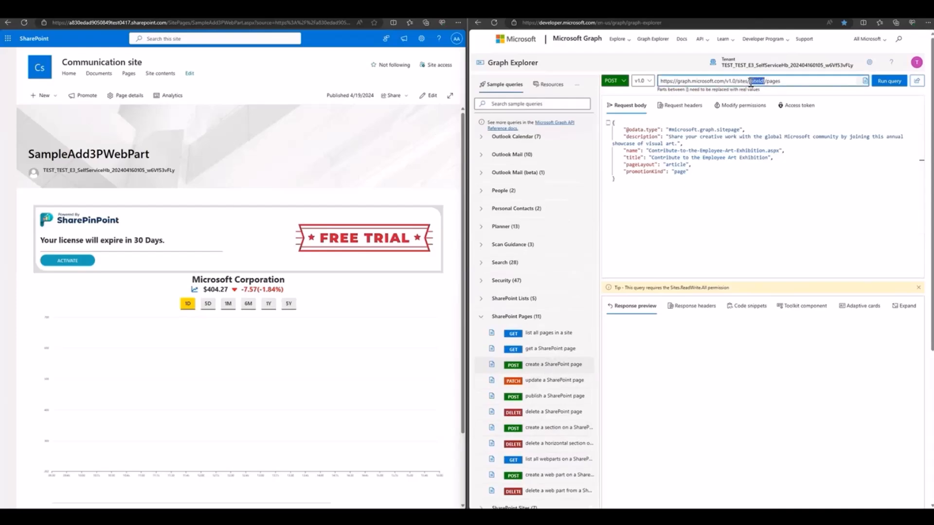
text(root)
text(sample)
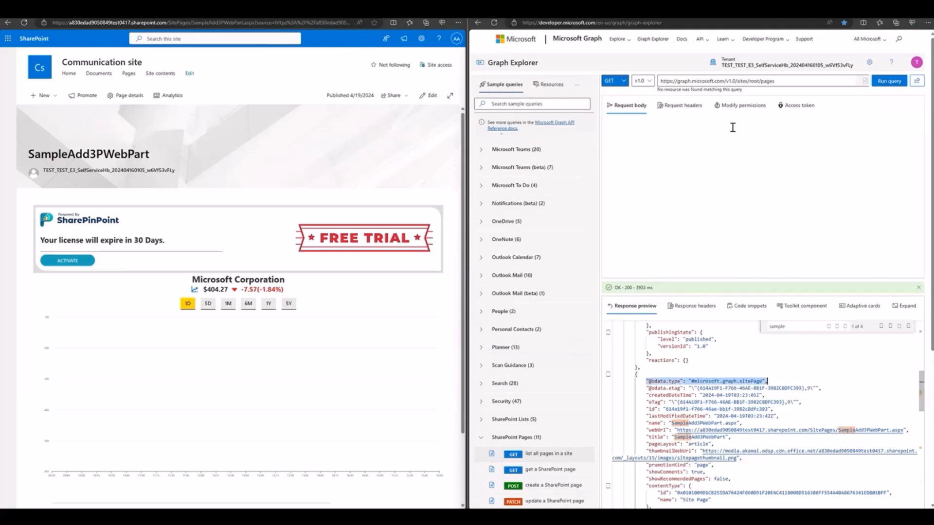
POST the page JSON named SampleAdd3PWebPart-1.aspx, receiving 201 Created.
click(553, 364)
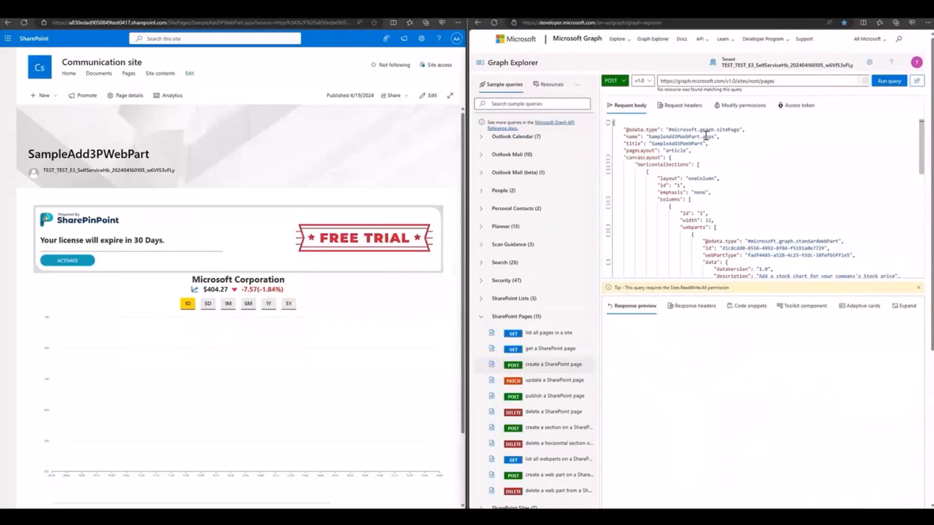
mouse_move(721, 143)
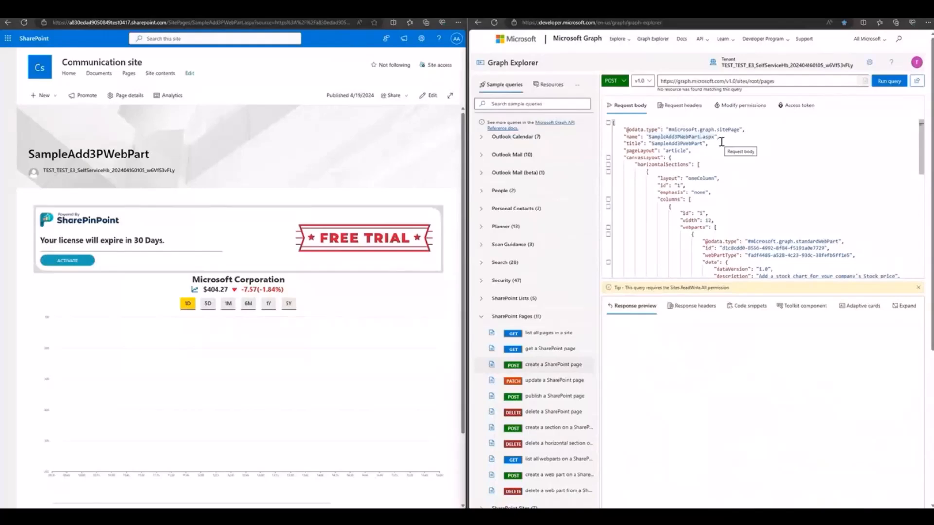
text(-1)
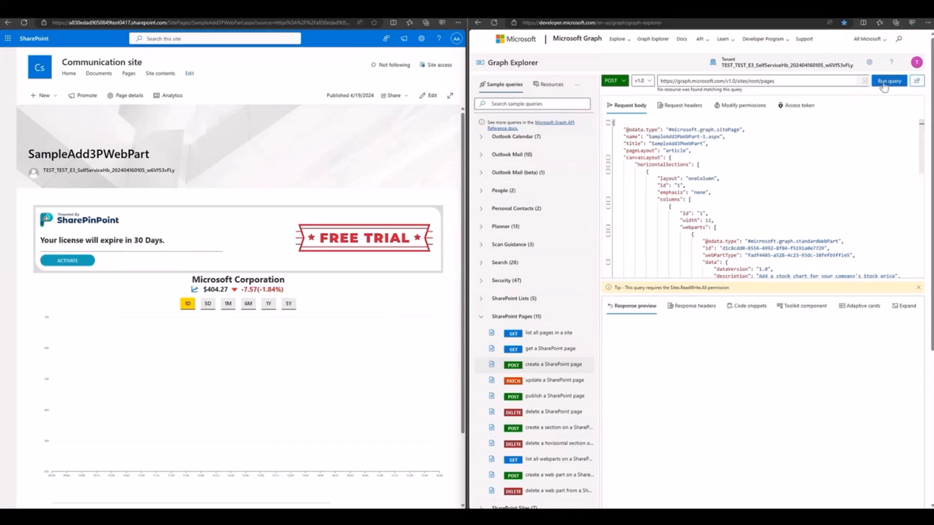
click(888, 81)
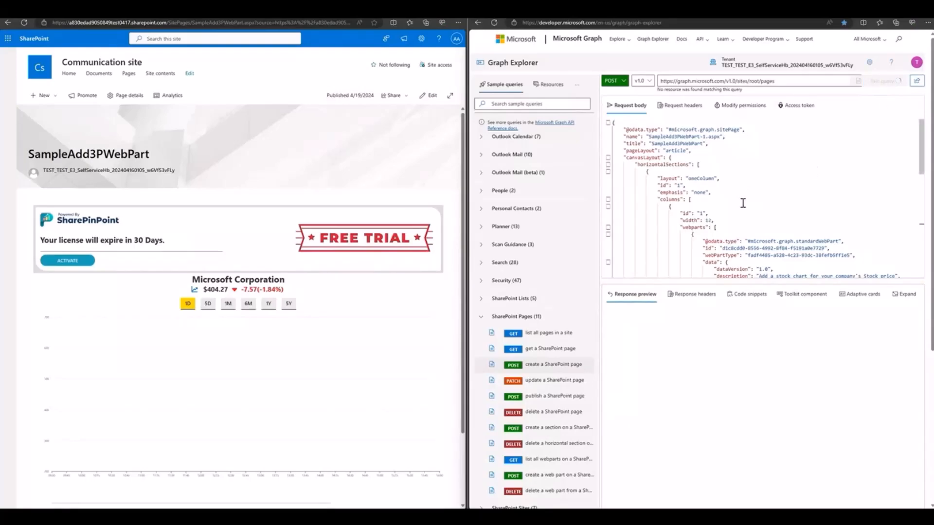
mouse_move(738, 205)
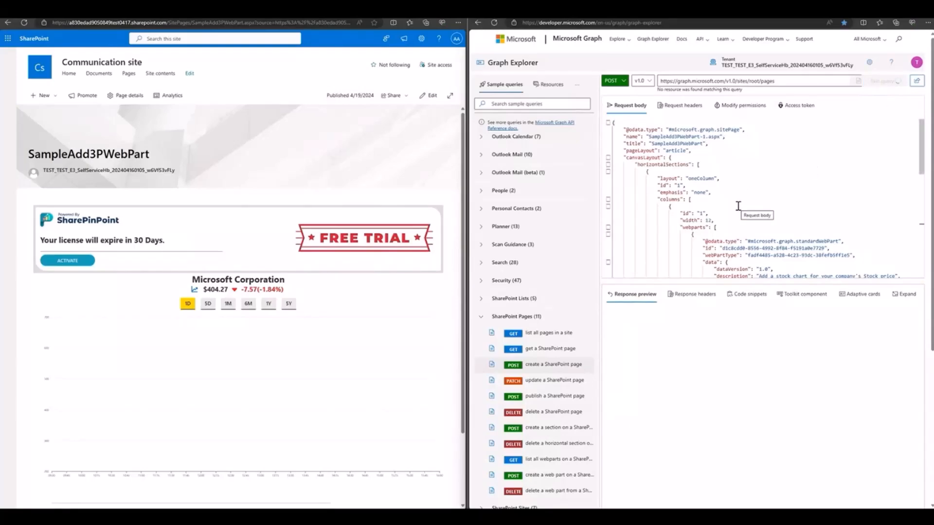
click(888, 81)
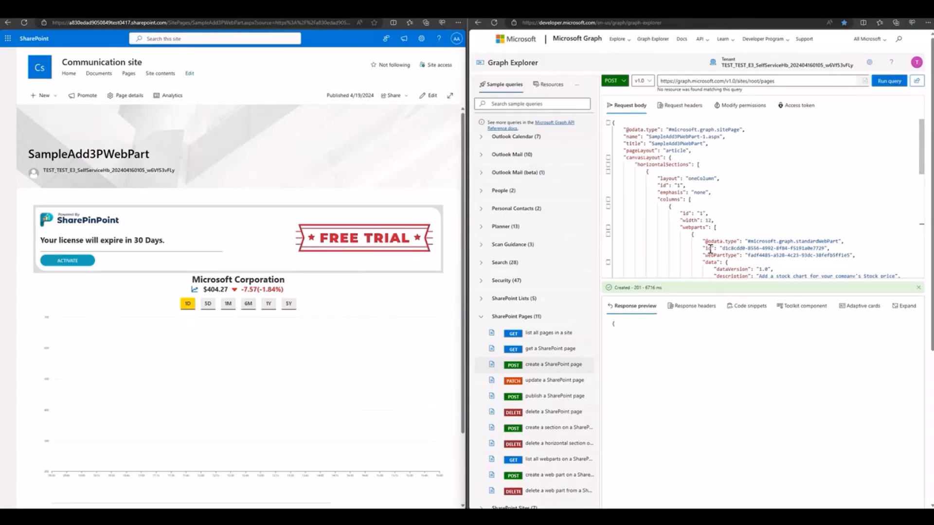
click(889, 81)
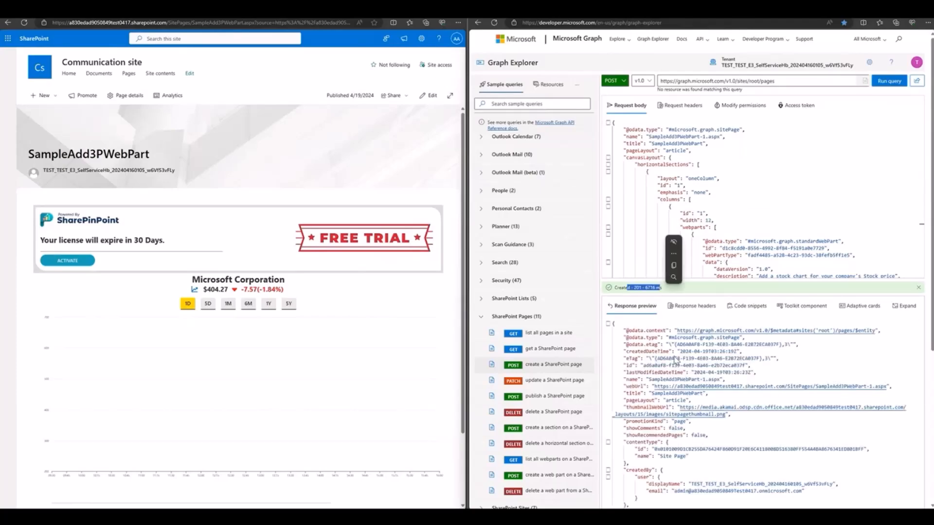
scroll(down, 3)
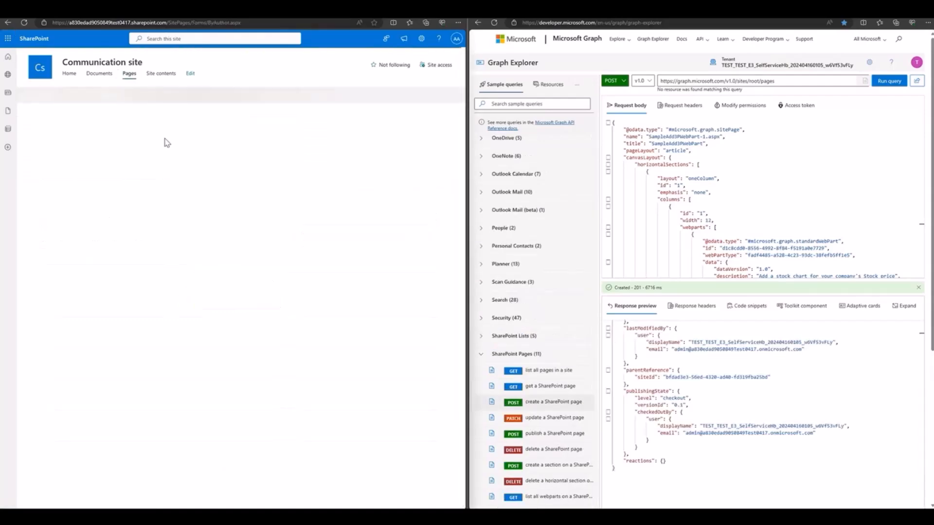
mouse_move(143, 191)
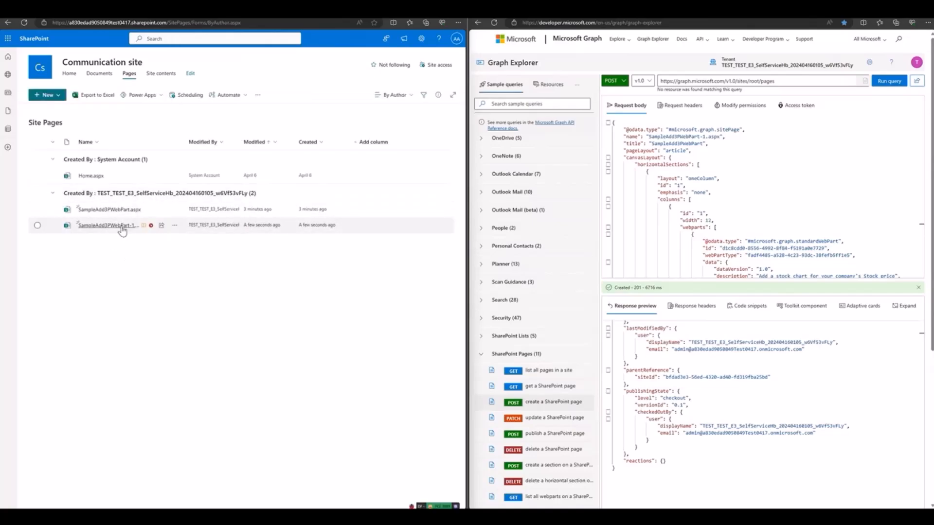
Open SampleAdd3PWebPart-1.aspx and show the stock chart's 1M range.
click(106, 225)
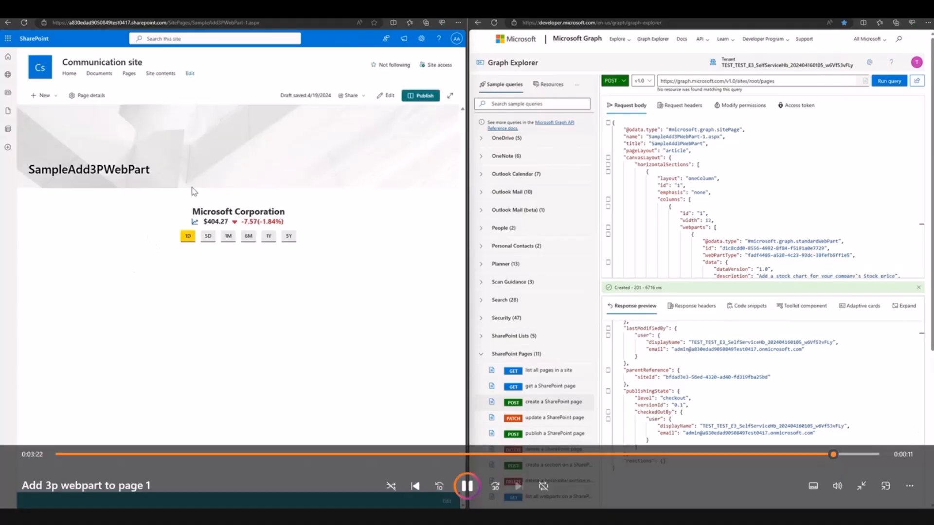
click(228, 235)
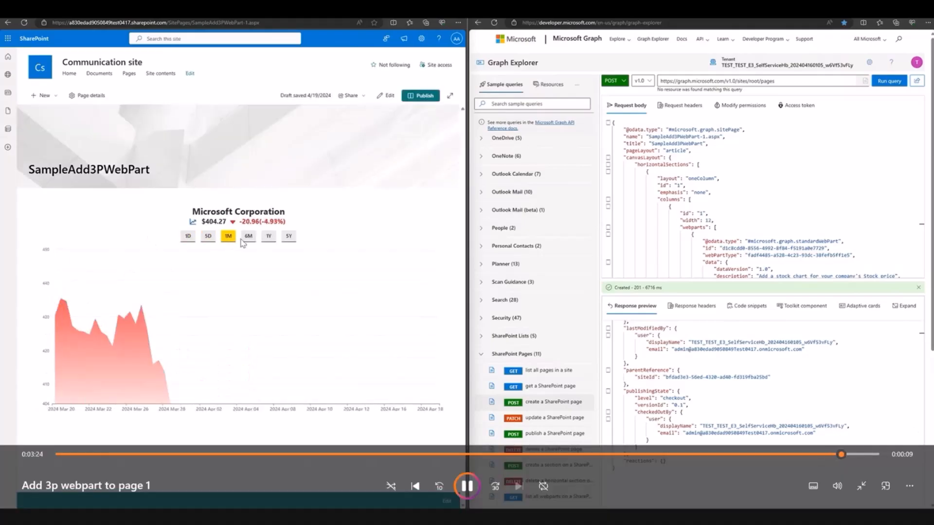
click(289, 237)
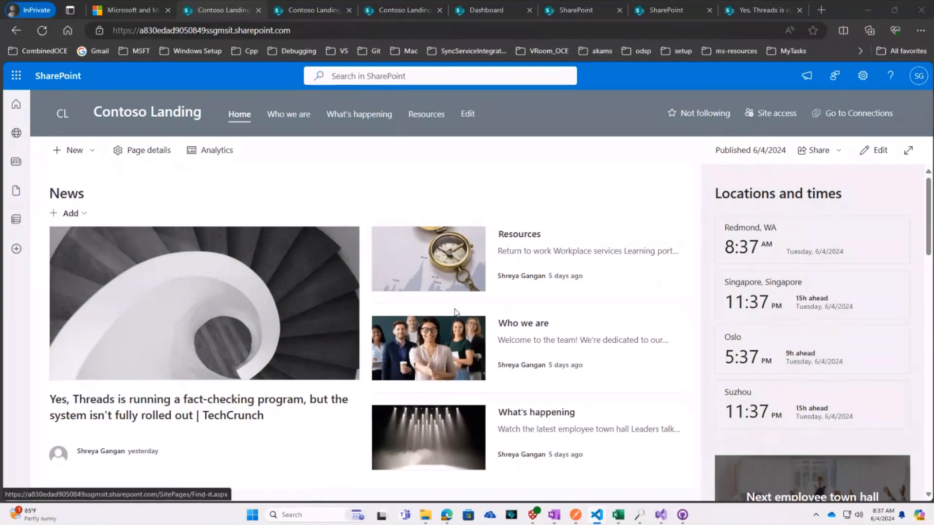
mouse_move(169, 240)
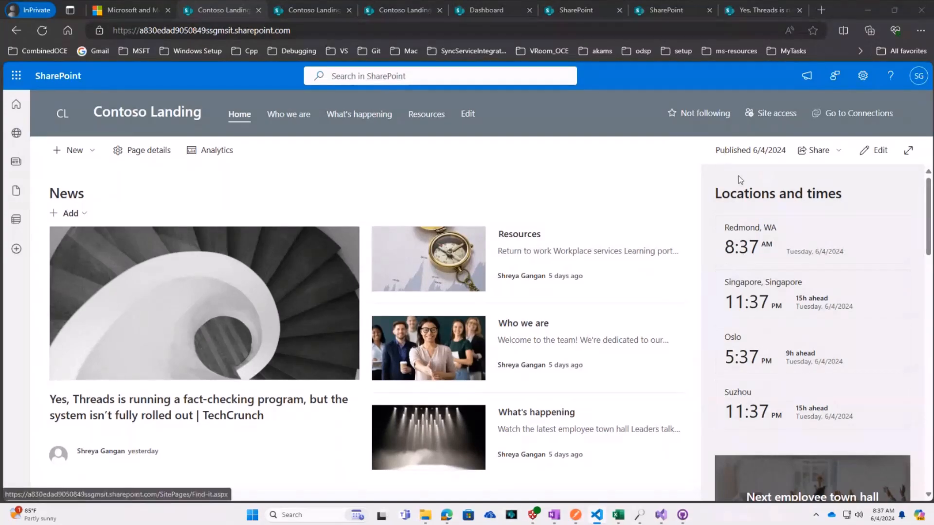
mouse_move(583, 311)
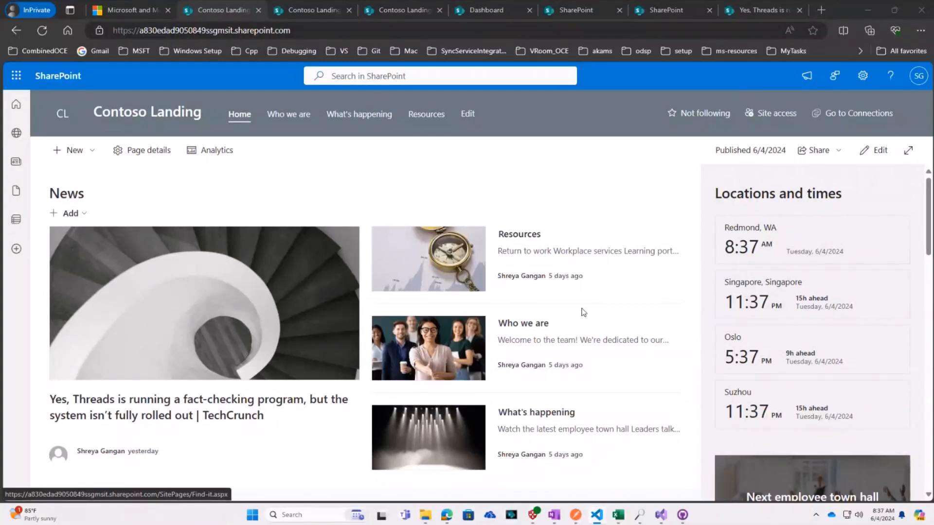
mouse_move(258, 254)
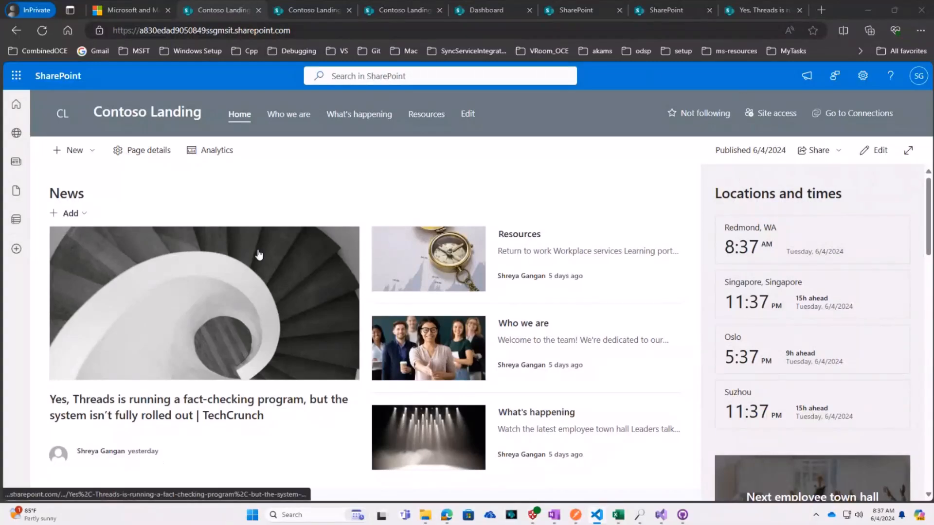
mouse_move(259, 303)
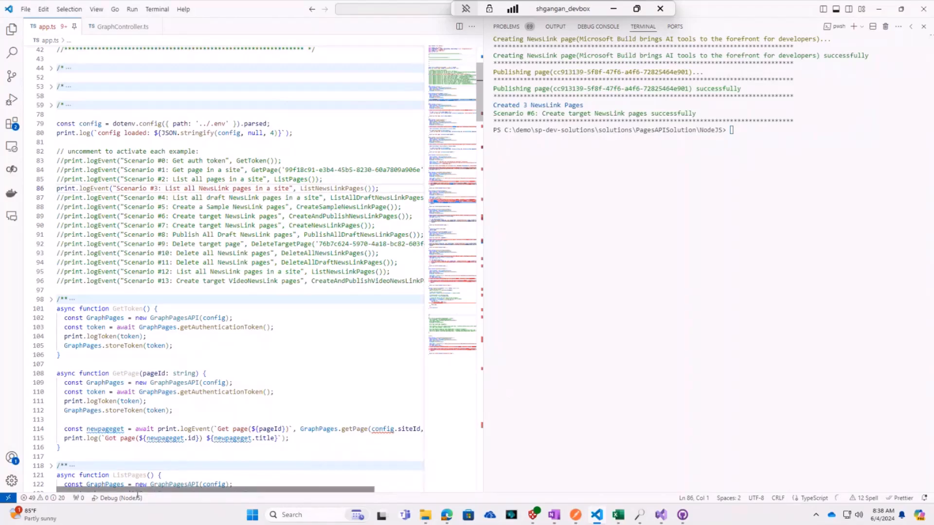
Start a new terminal and run npm start for the list-NewsLink-pages scenario.
click(157, 9)
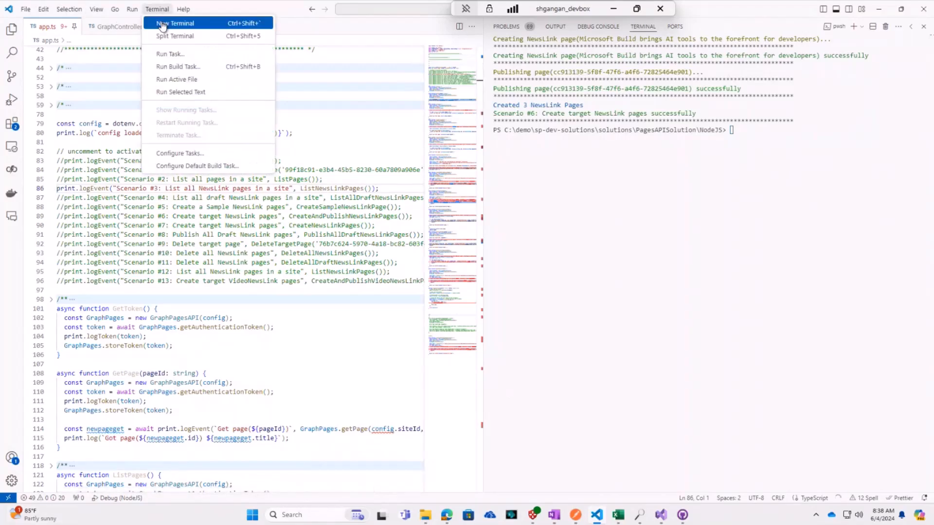
click(174, 23)
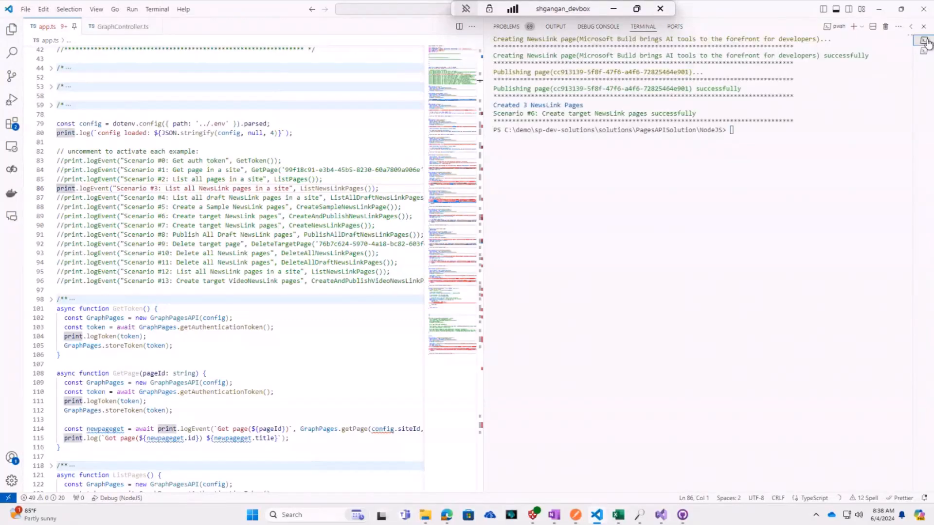
text(npm start)
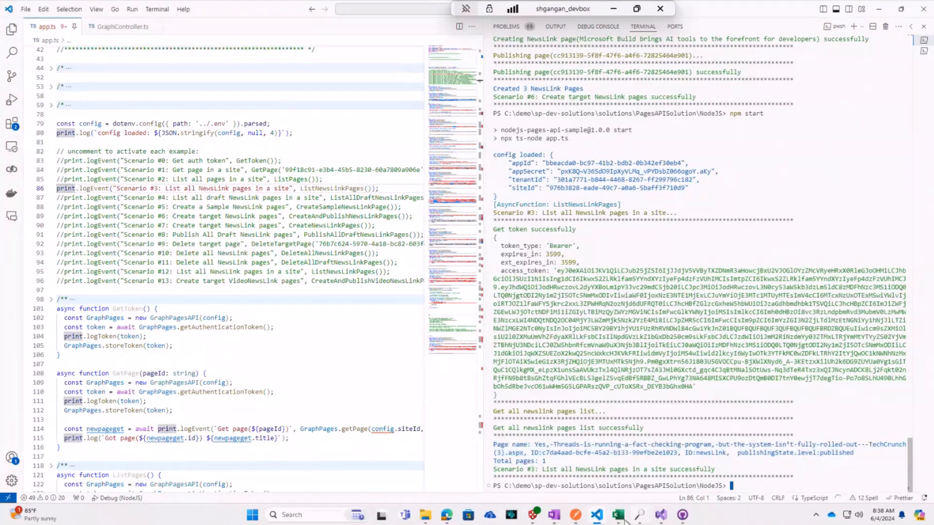
Switch to Excel's NewsLink sheet and inspect the title and bannerImageFile columns.
click(617, 514)
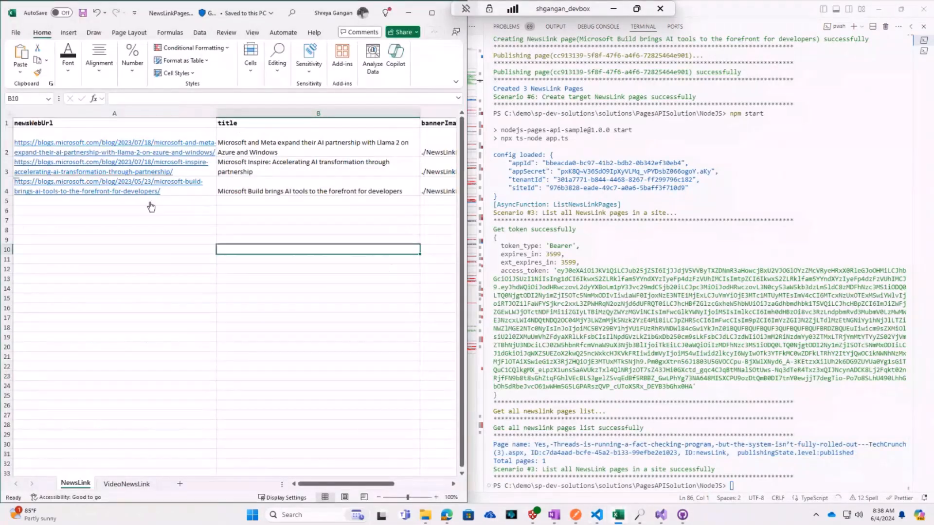
click(114, 220)
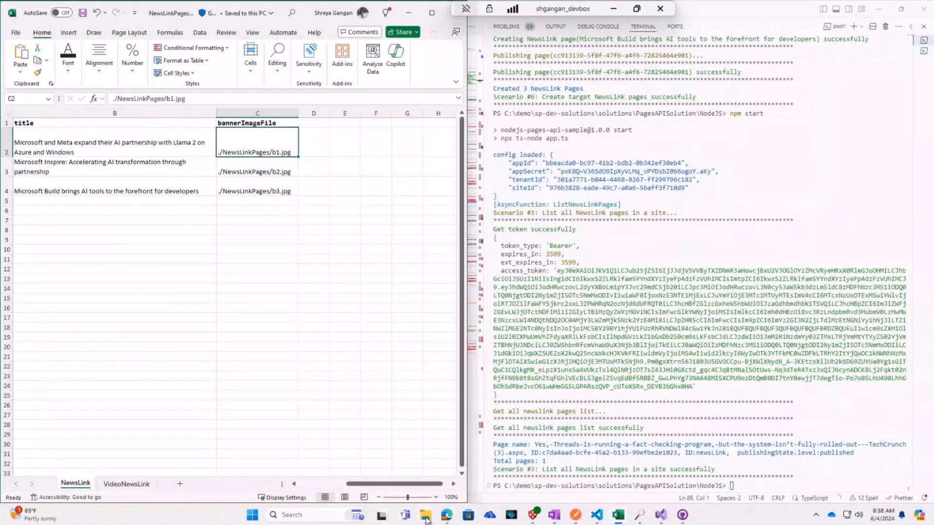
click(425, 514)
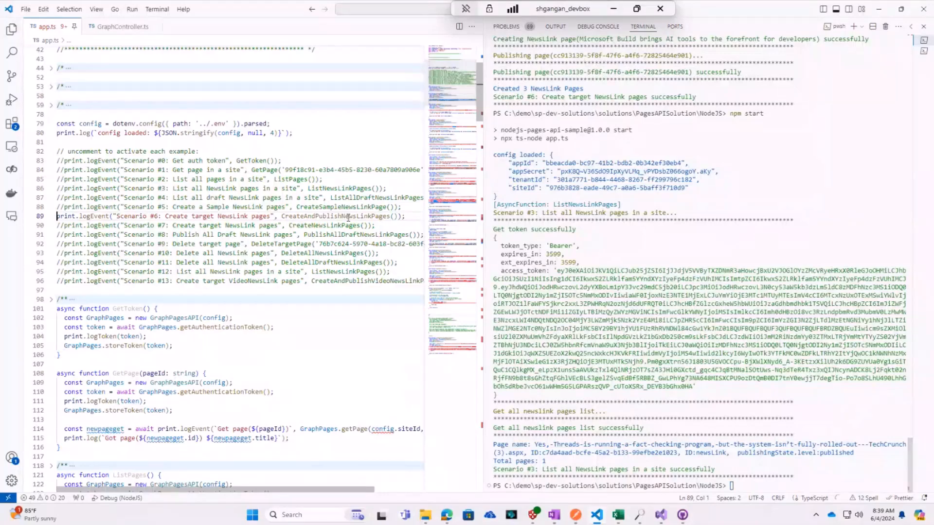
Scroll app.ts to the Scenario #6 create-NewsLink-pages block.
scroll(down, 3)
text(npm start)
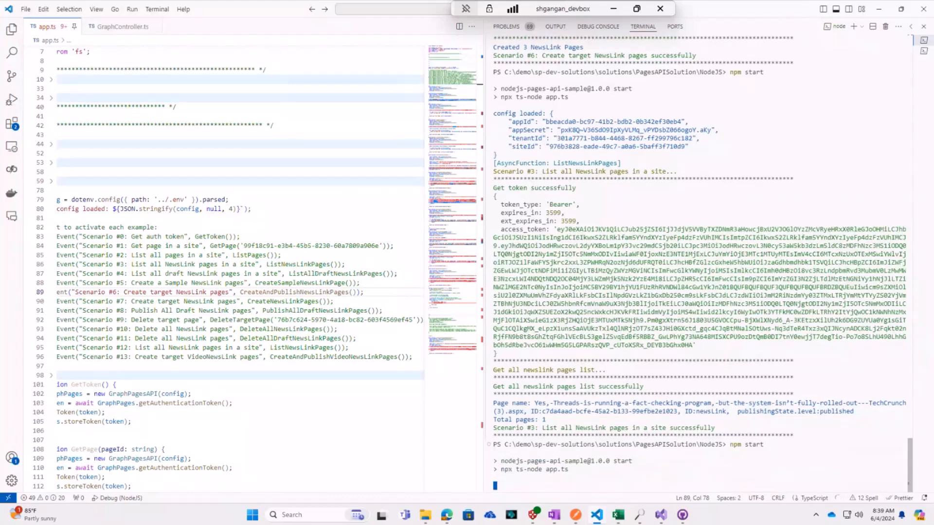
scroll(down, 3)
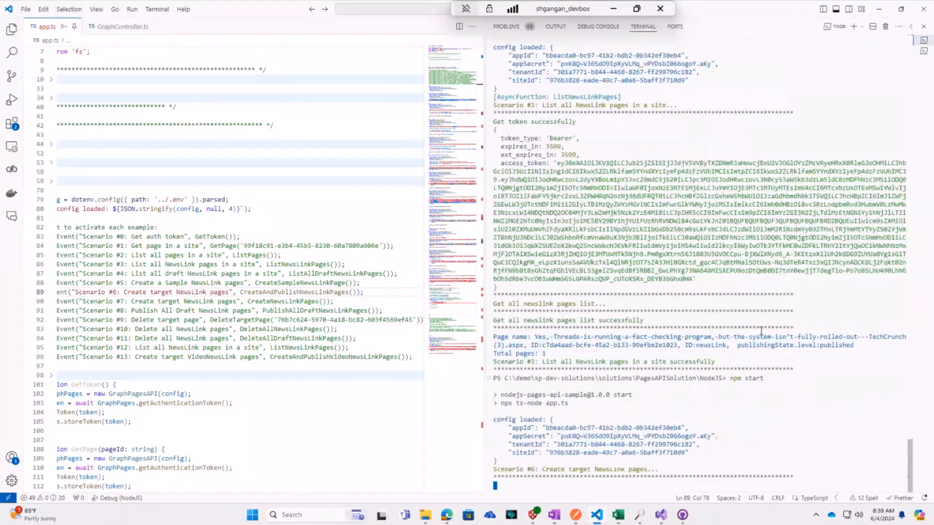
scroll(down, 3)
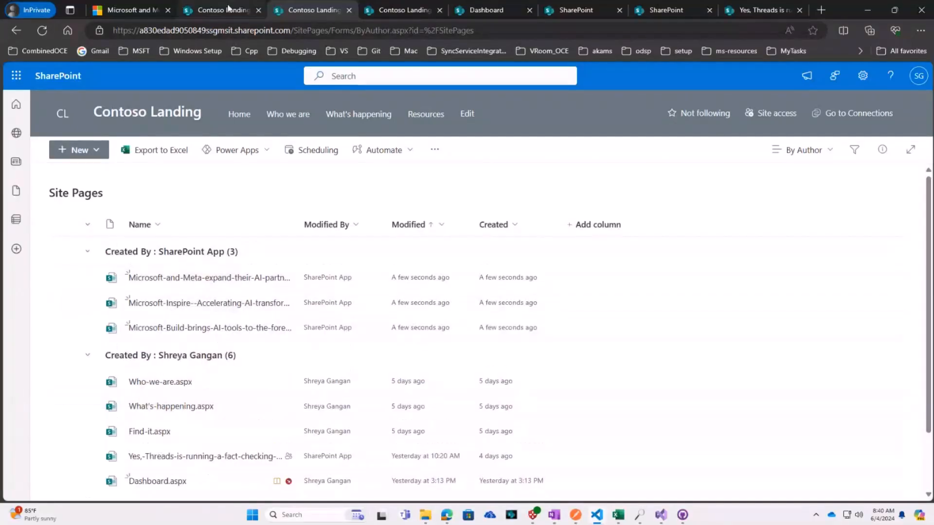
Switch to the Contoso Landing tab showing Site Pages with the three new NewsLink pages.
click(219, 9)
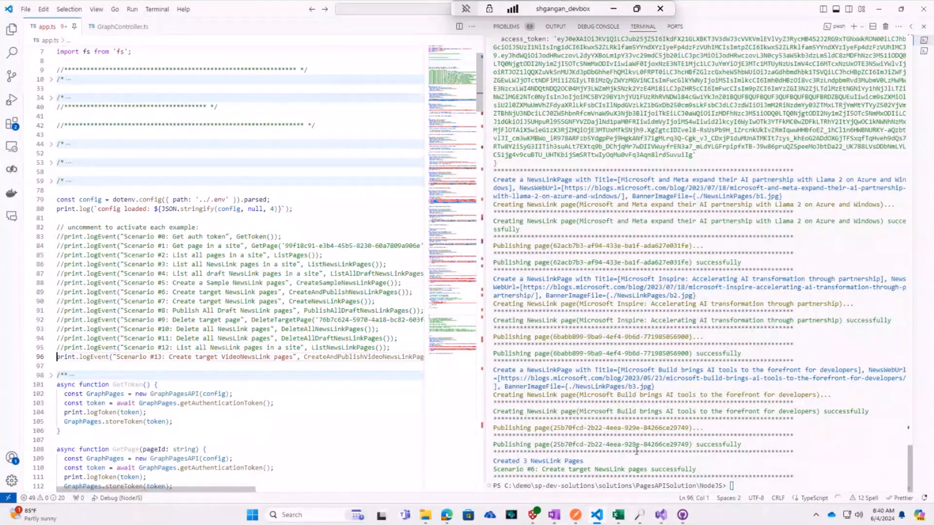
Start Scenario #13 with npm start and view the VideoNewsLink sheet's three video links in Excel.
text(npm start)
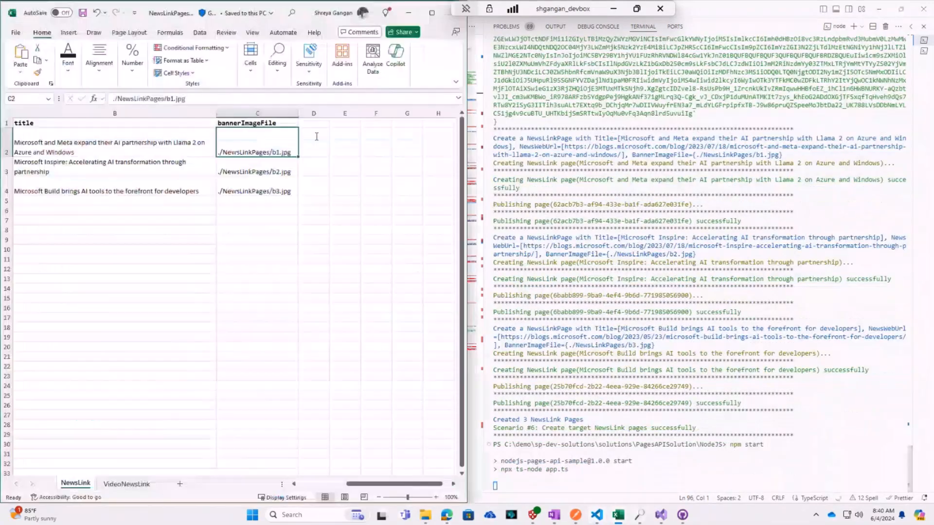
click(126, 484)
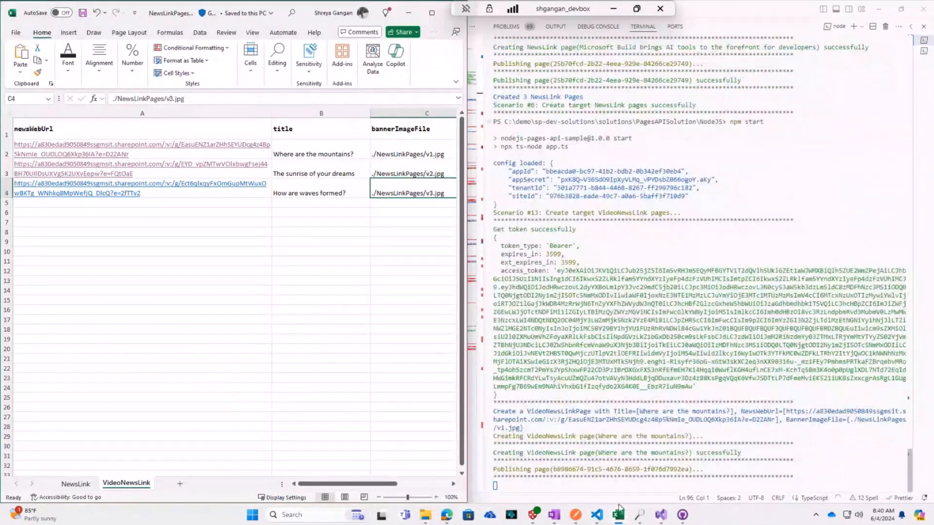
click(618, 514)
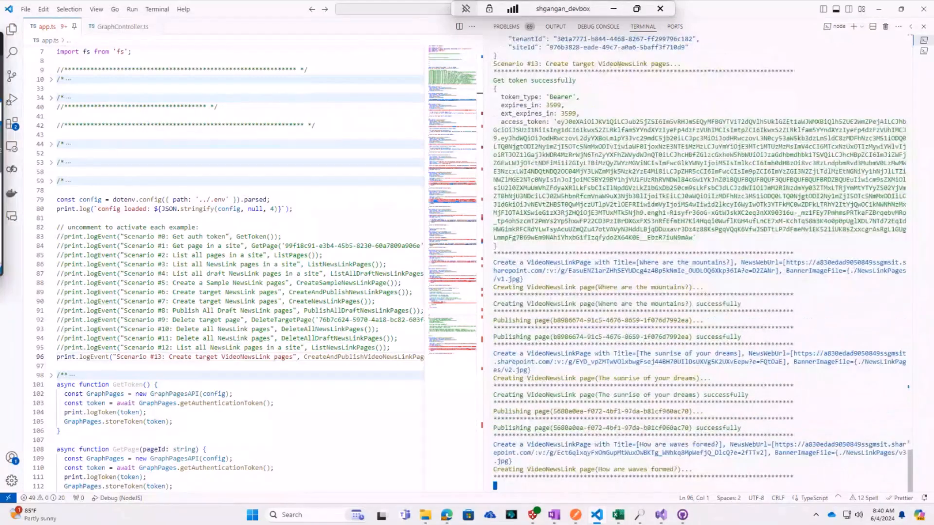
Let the run report three VideoNewsLink pages created, then comment out Scenario #13 with // in app.ts.
scroll(down, 3)
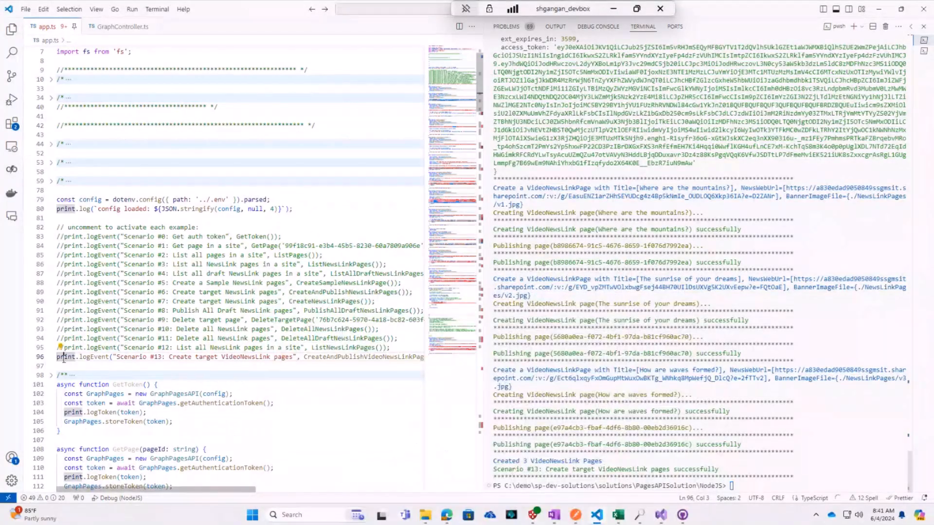
text(//)
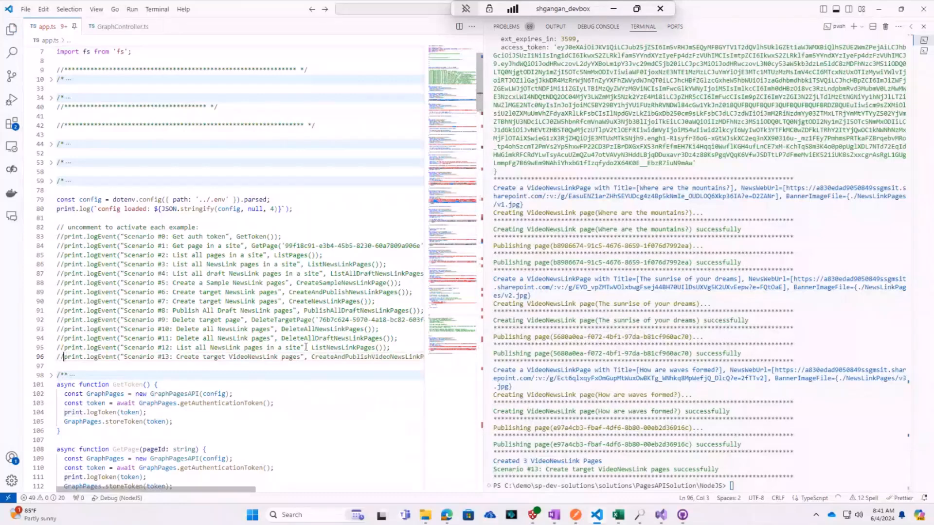
click(121, 26)
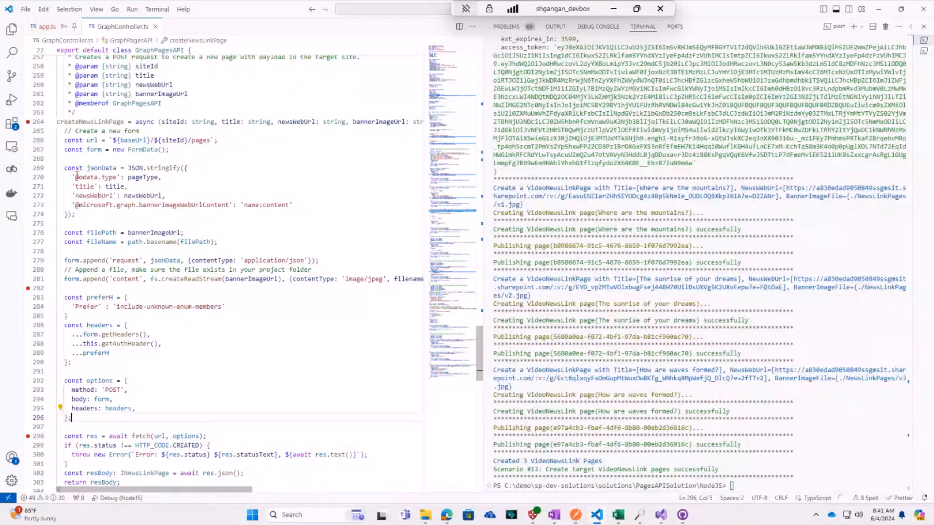
Select the jsonData payload fields (lines 270–273) of createNewsLinkPage in GraphController.ts.
drag(76, 177, 291, 205)
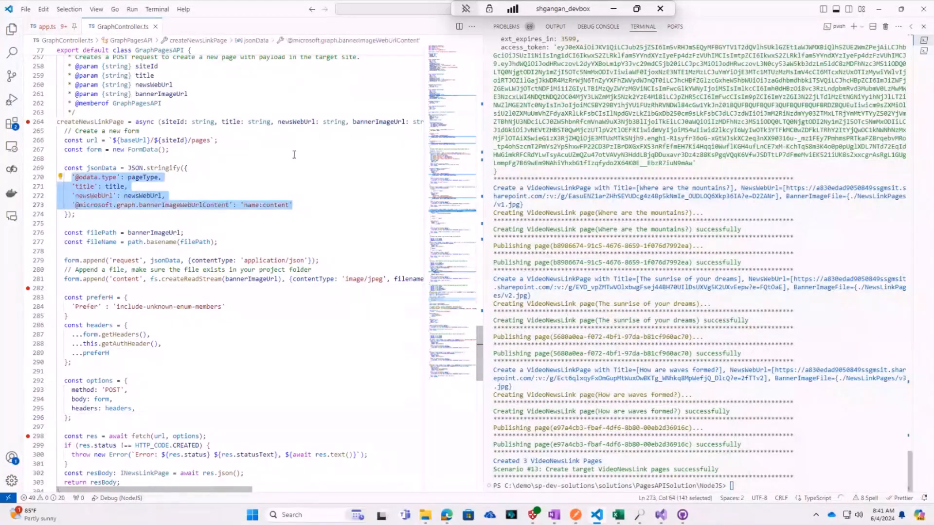